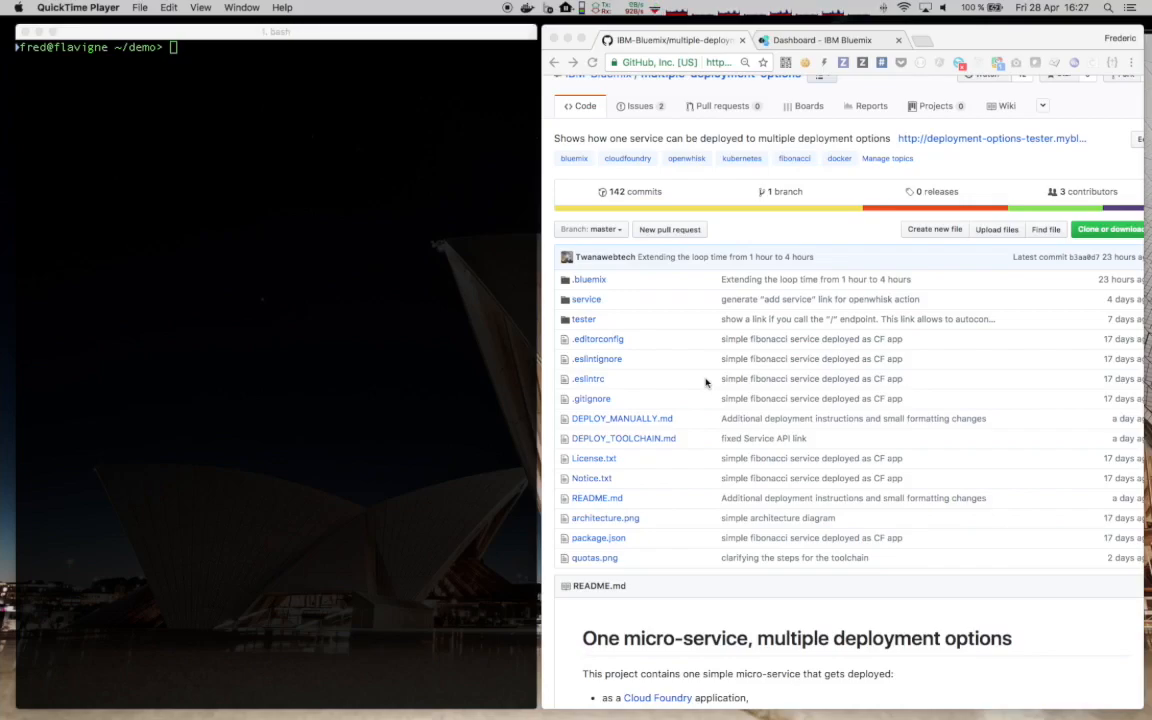
Scroll the README down to the Requirements list and micro-service overview
scroll("down", 3)
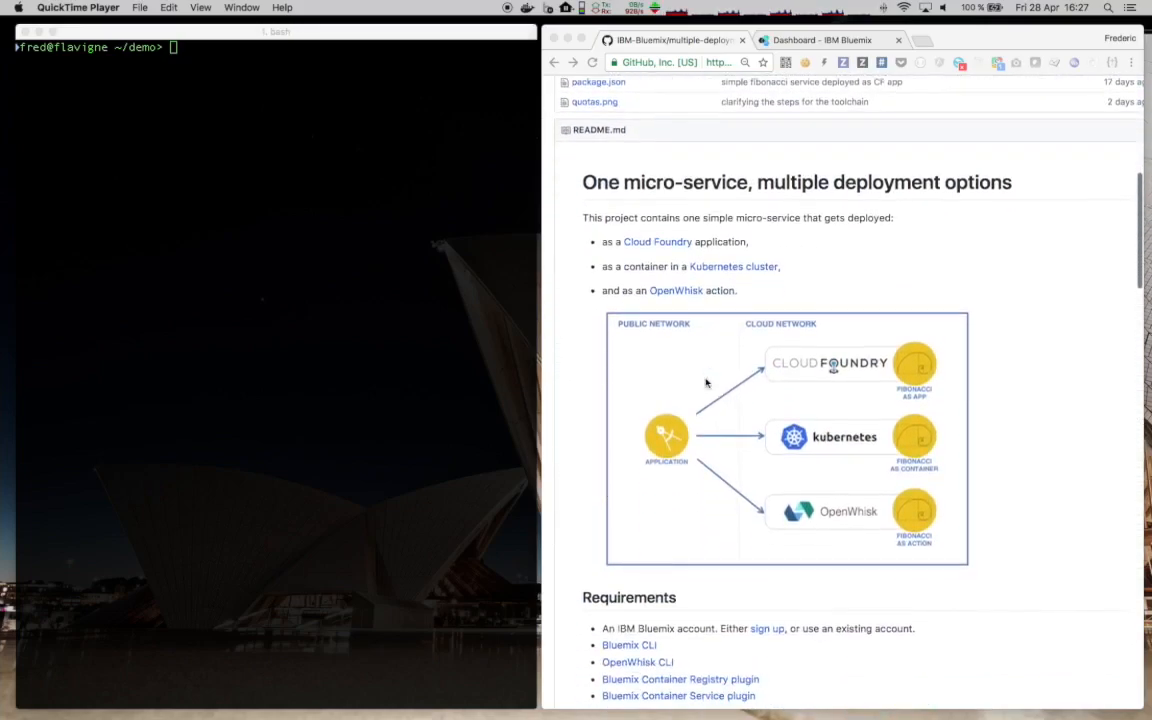
scroll("down", 3)
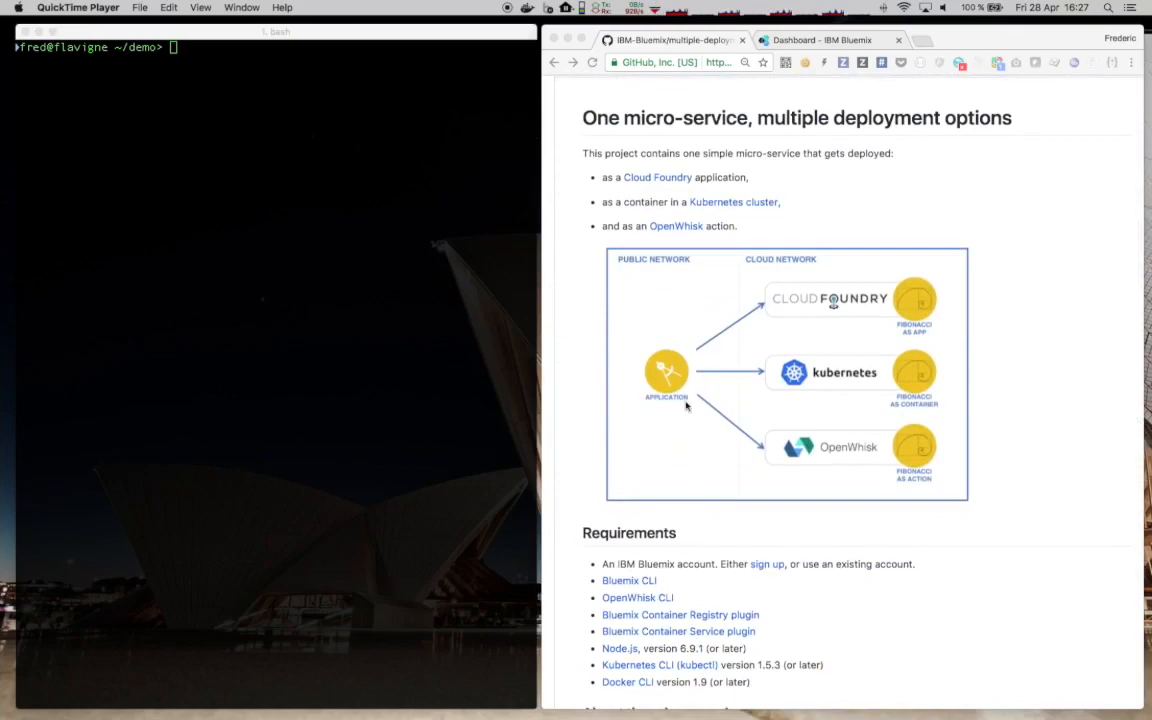
scroll("down", 3)
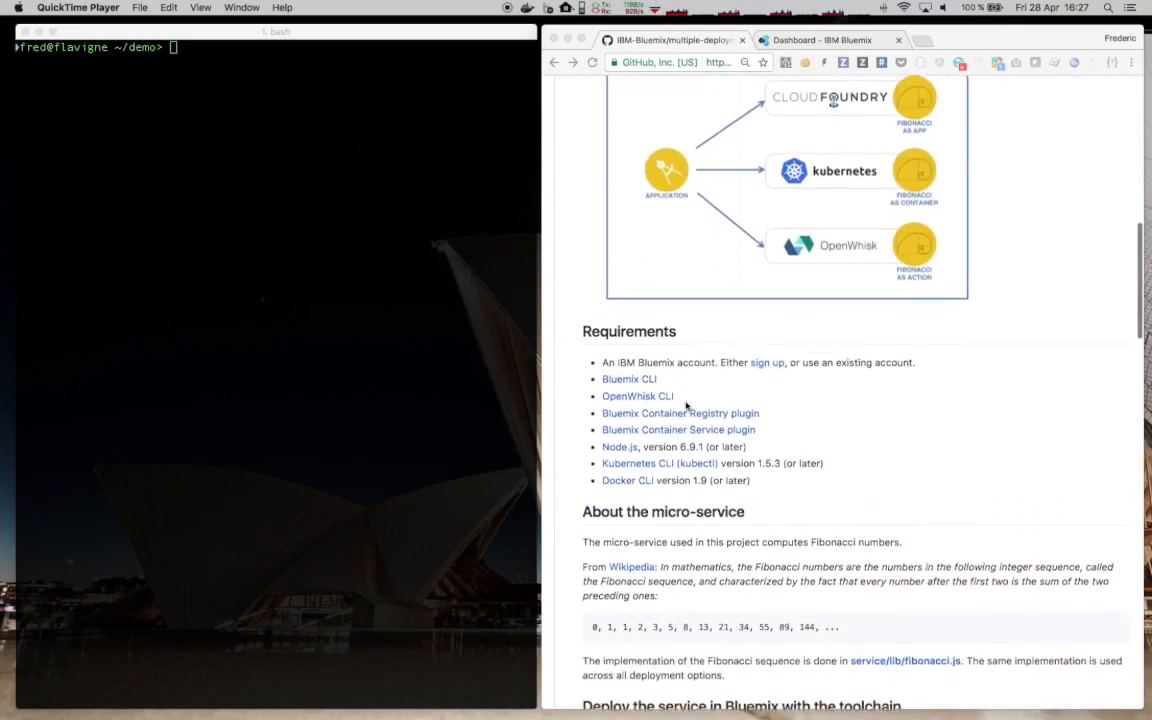
scroll("down", 3)
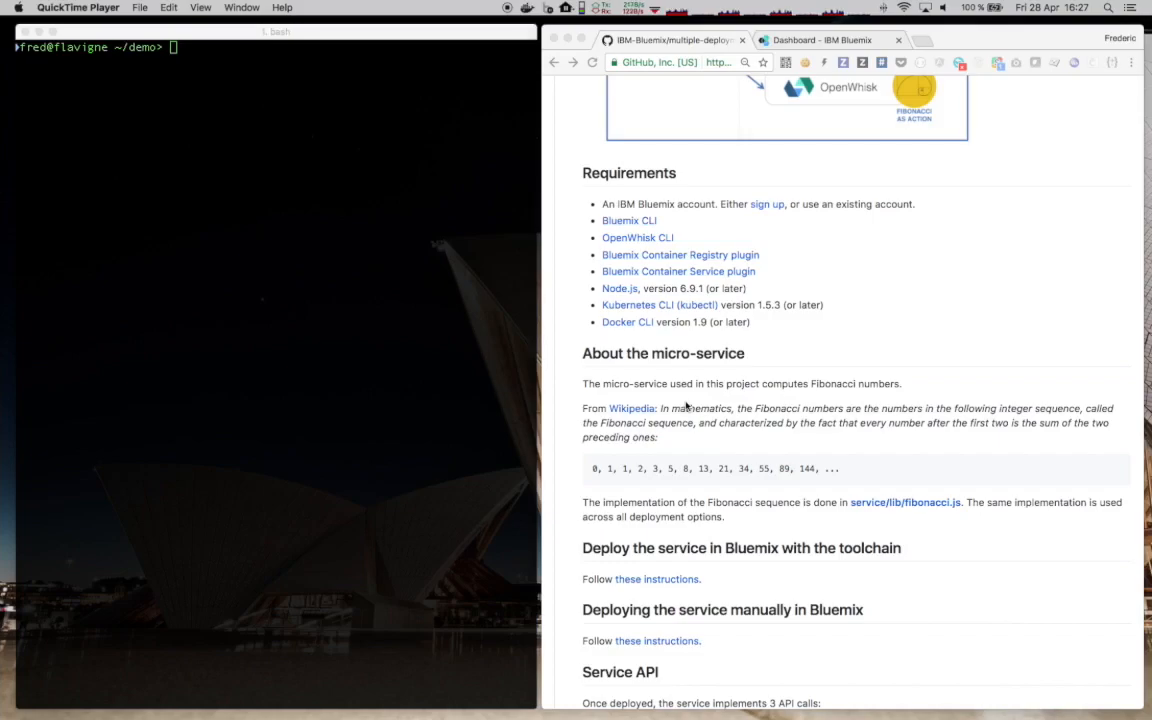
mouse_move(678, 334)
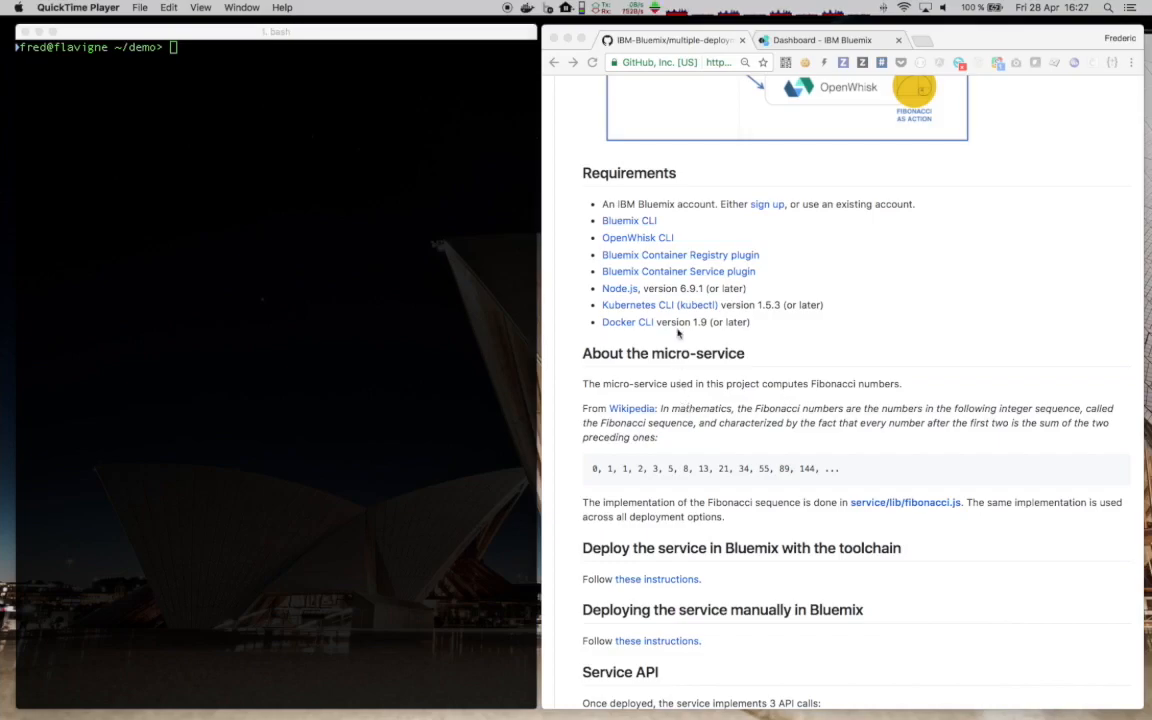
mouse_move(660, 257)
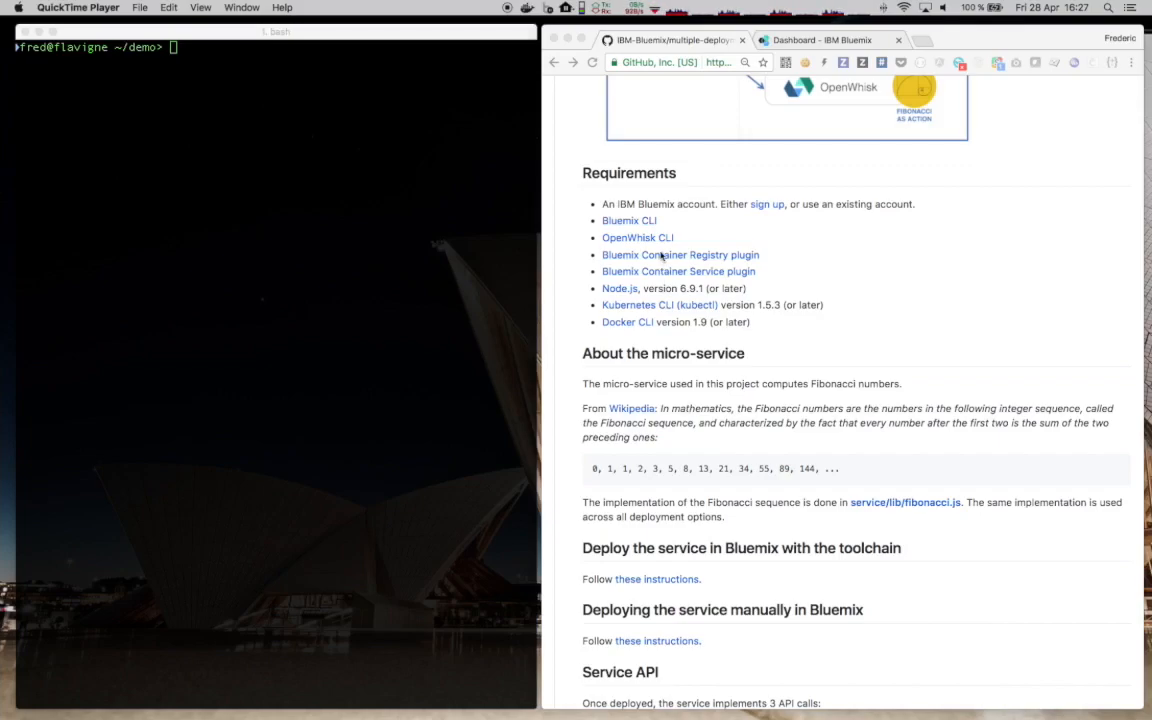
Check tool versions with bx, docker -v, wsk property get --cliversion, kubectl version and node -v
type("bx -v")
type("bx plugin list")
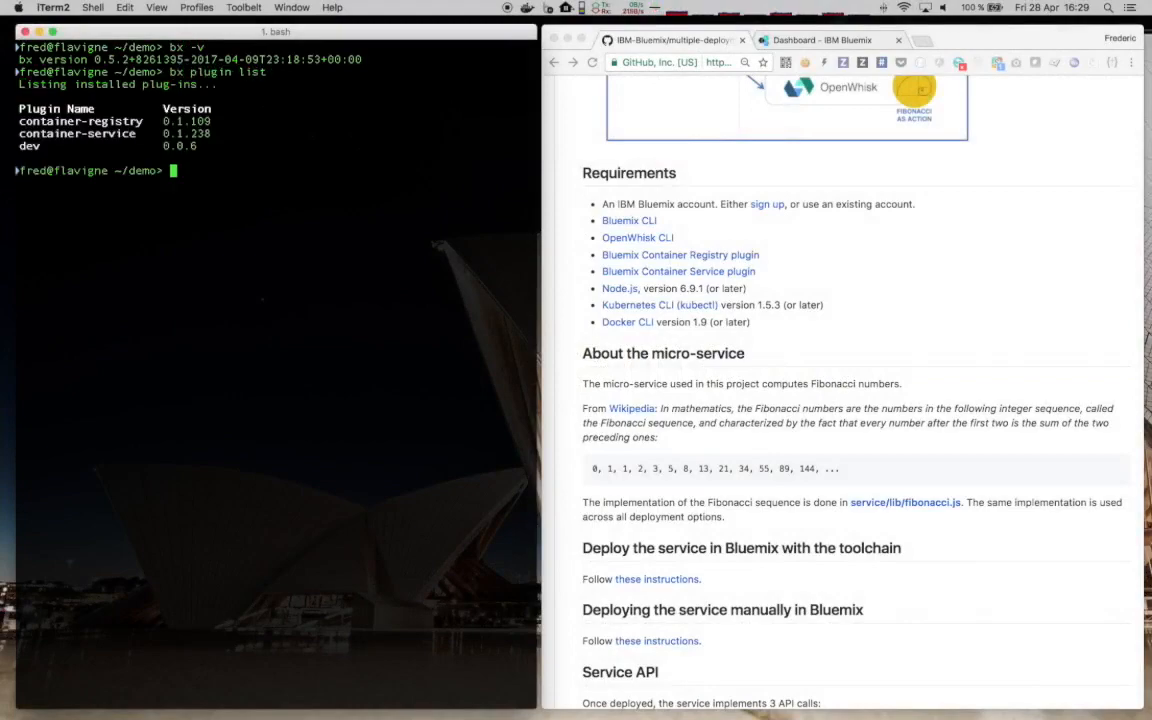
type("docker -v")
type("wsk")
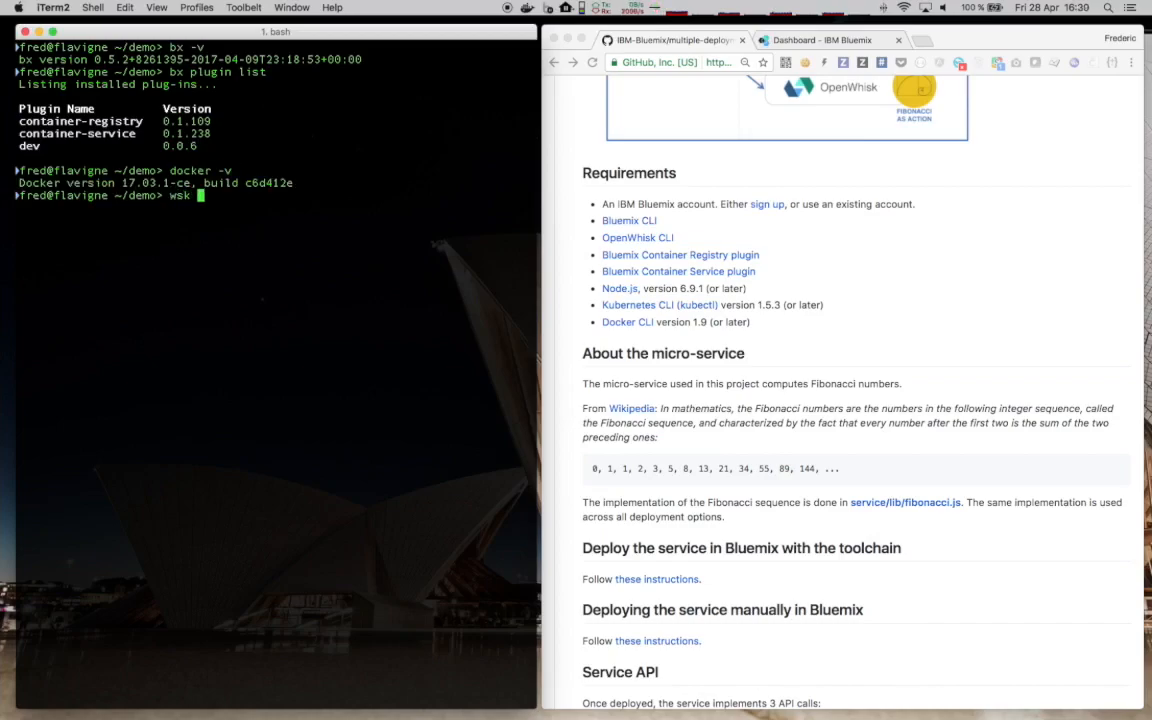
type("property get")
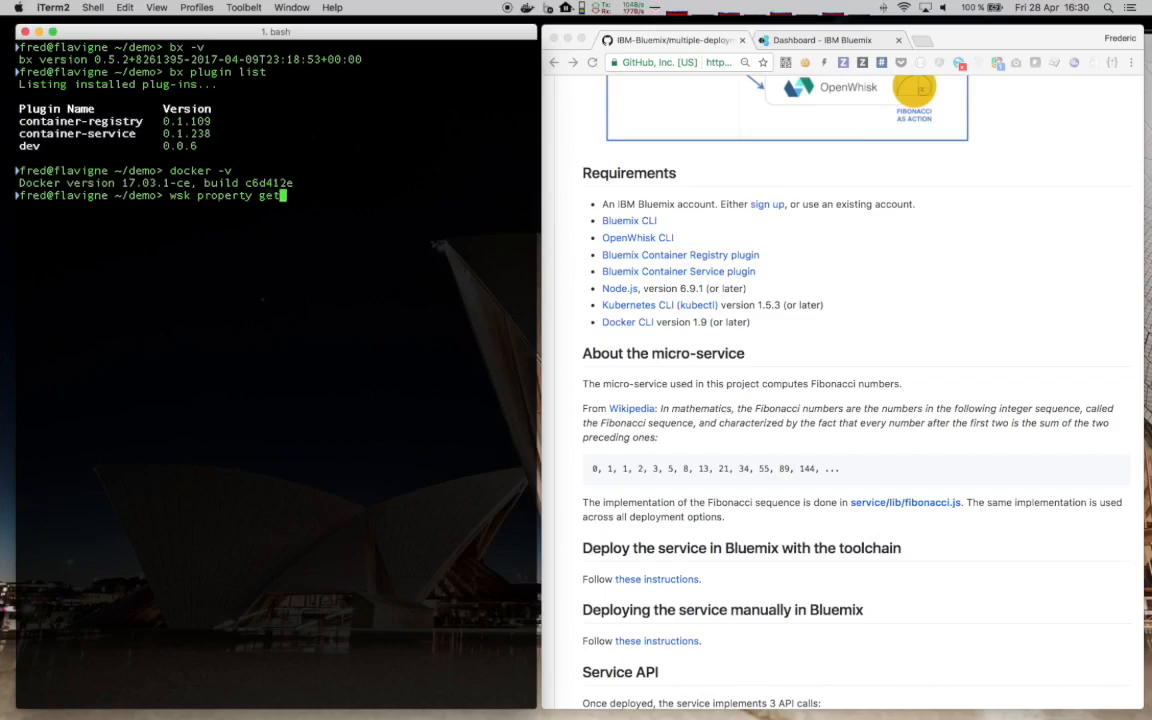
type("--cliversion")
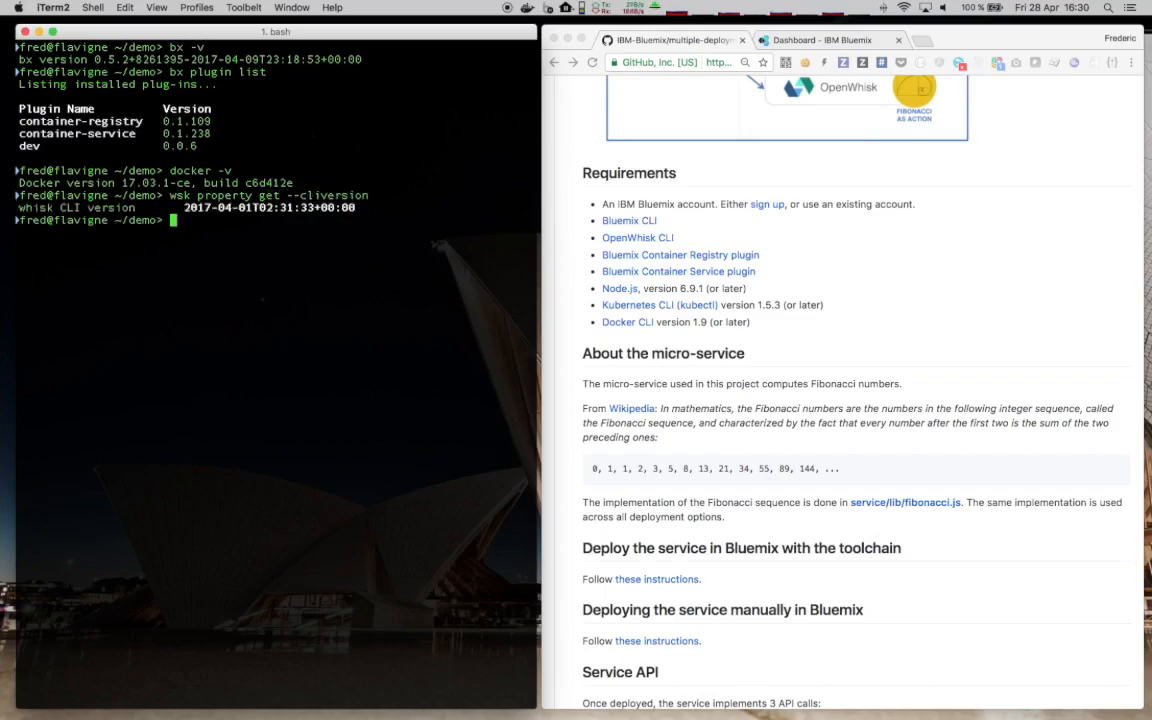
type("kube")
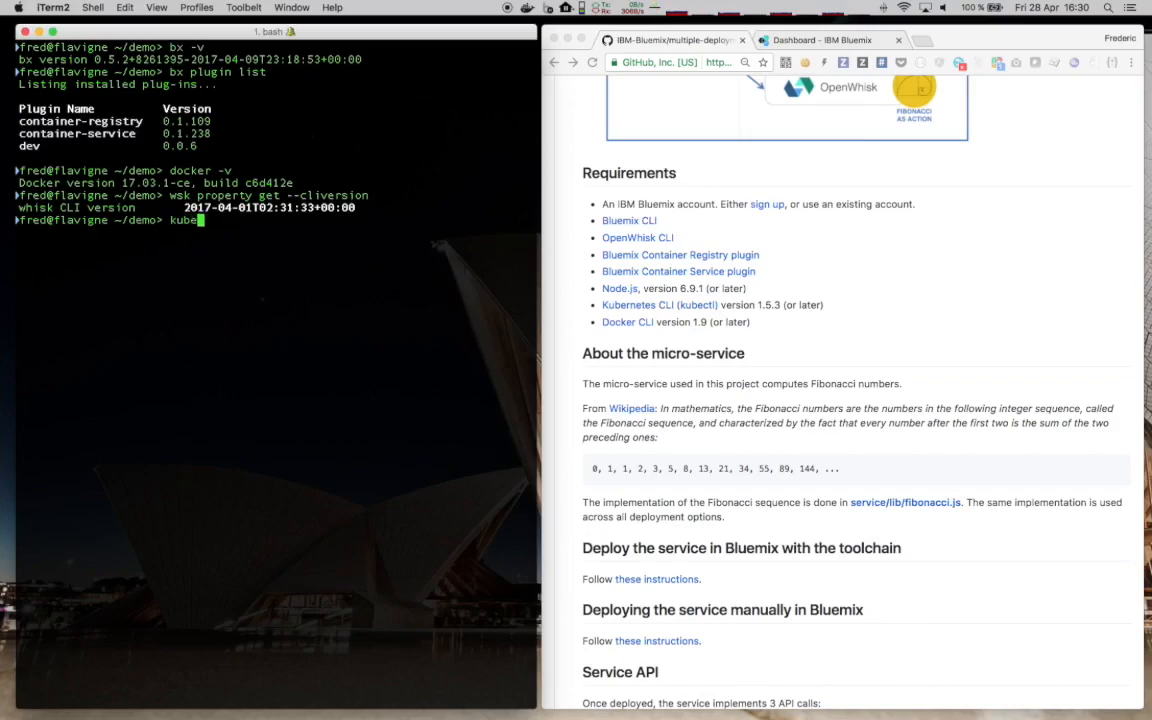
type("ctl version")
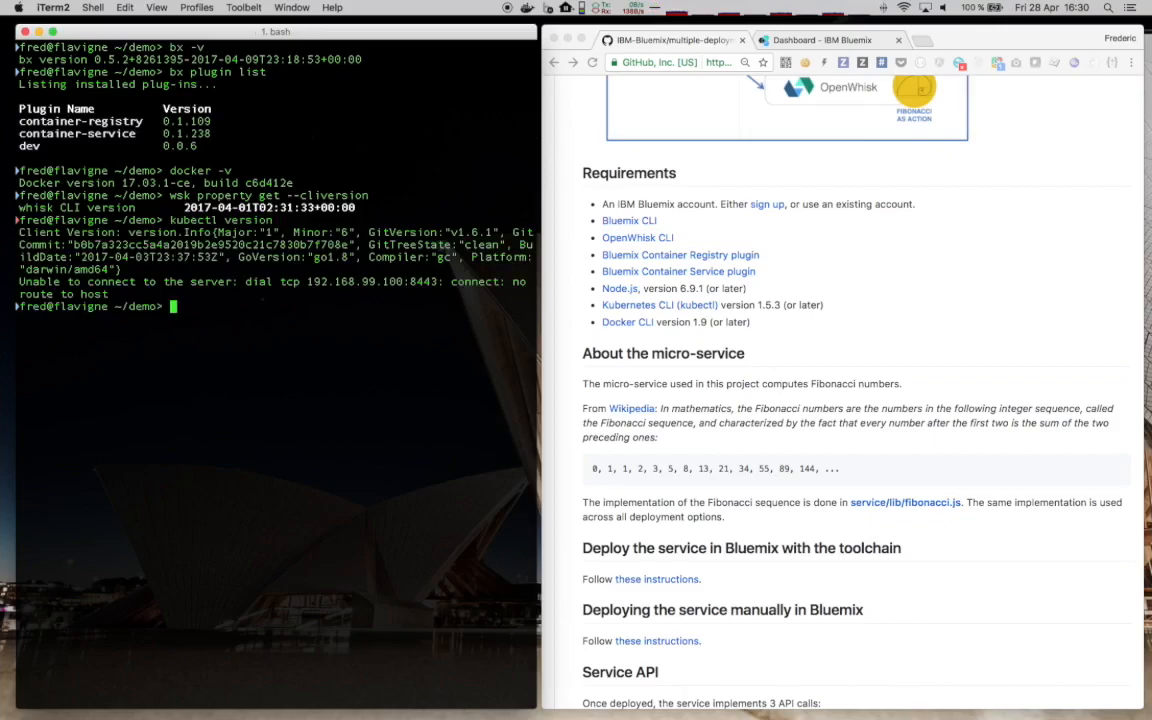
type("node -v")
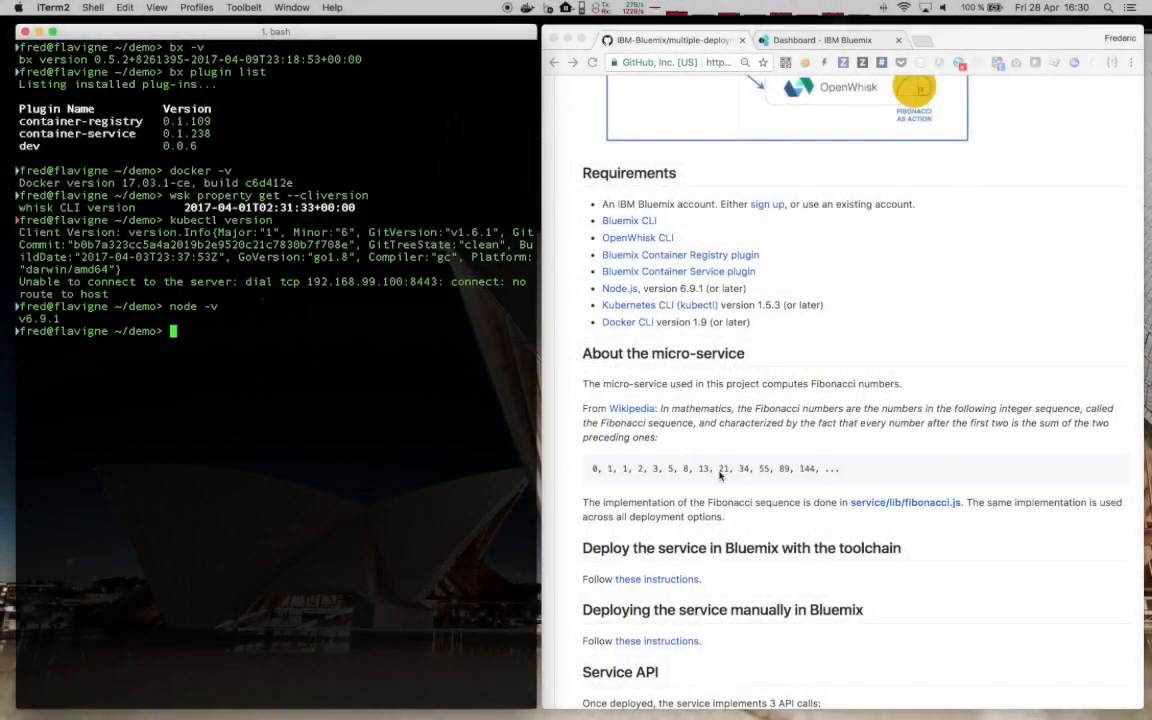
Open the 'these instructions' manual Bluemix guide and clone the multiple-deployment-options repository
scroll("down", 3)
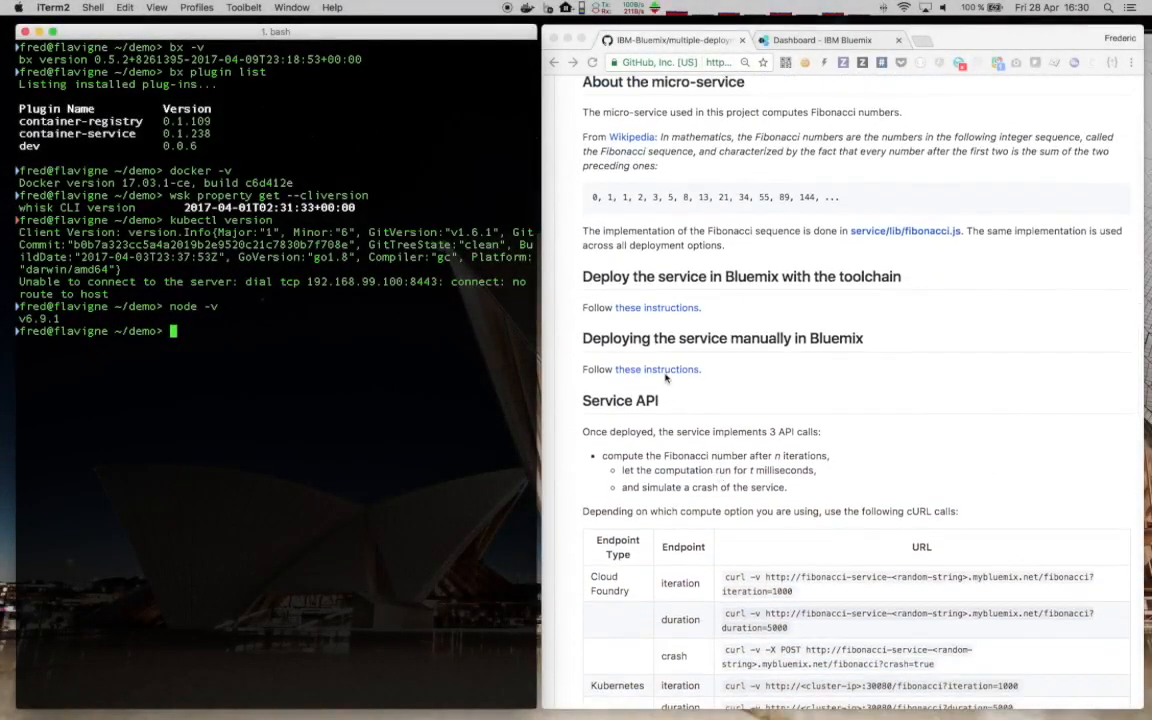
left_click(657, 369)
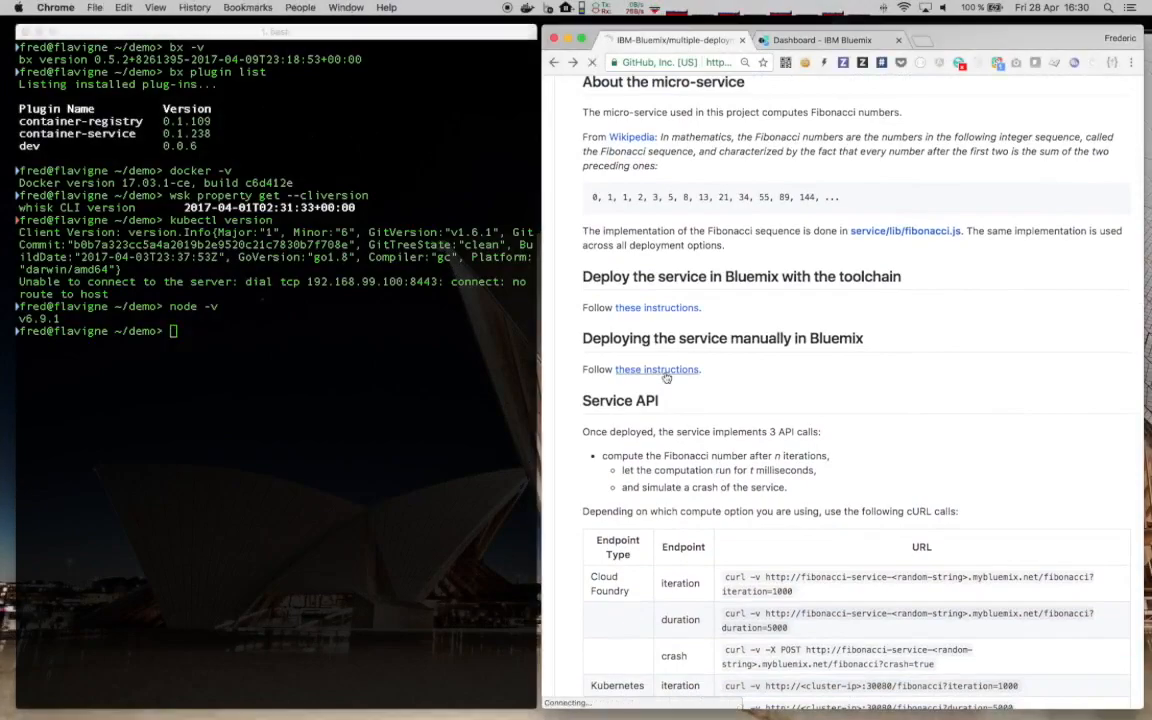
left_click(656, 369)
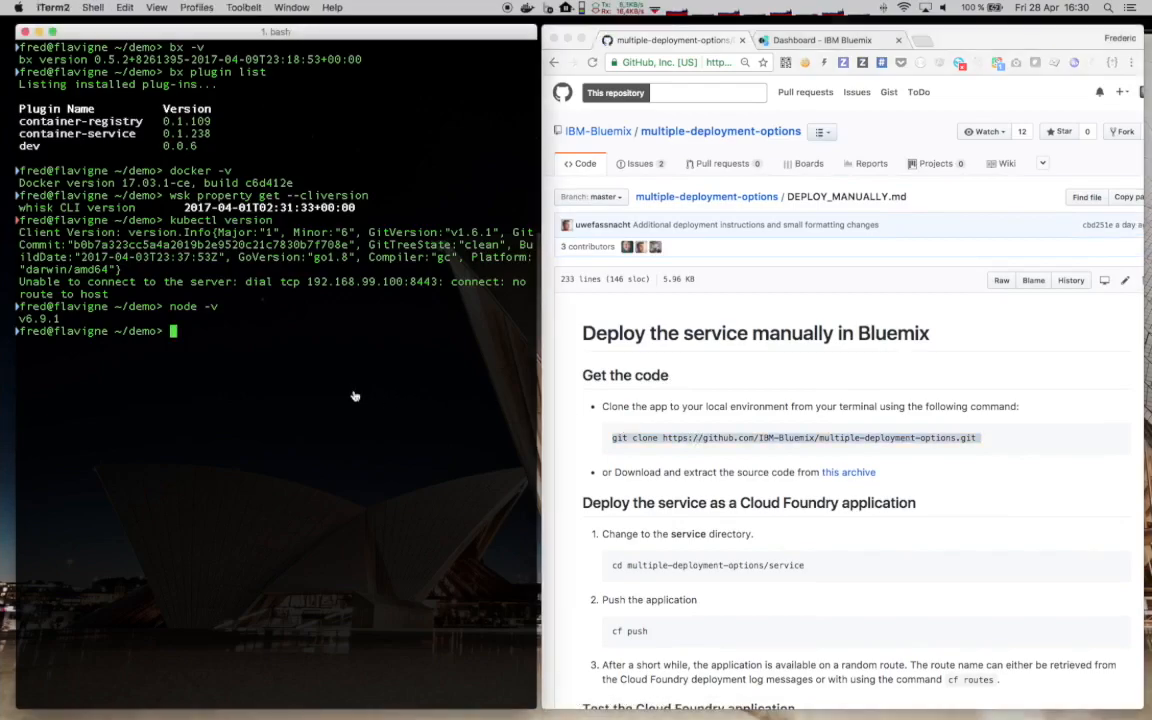
type("git clone https://github.com/IBM-Bluemix/multiple-deployment-options.git")
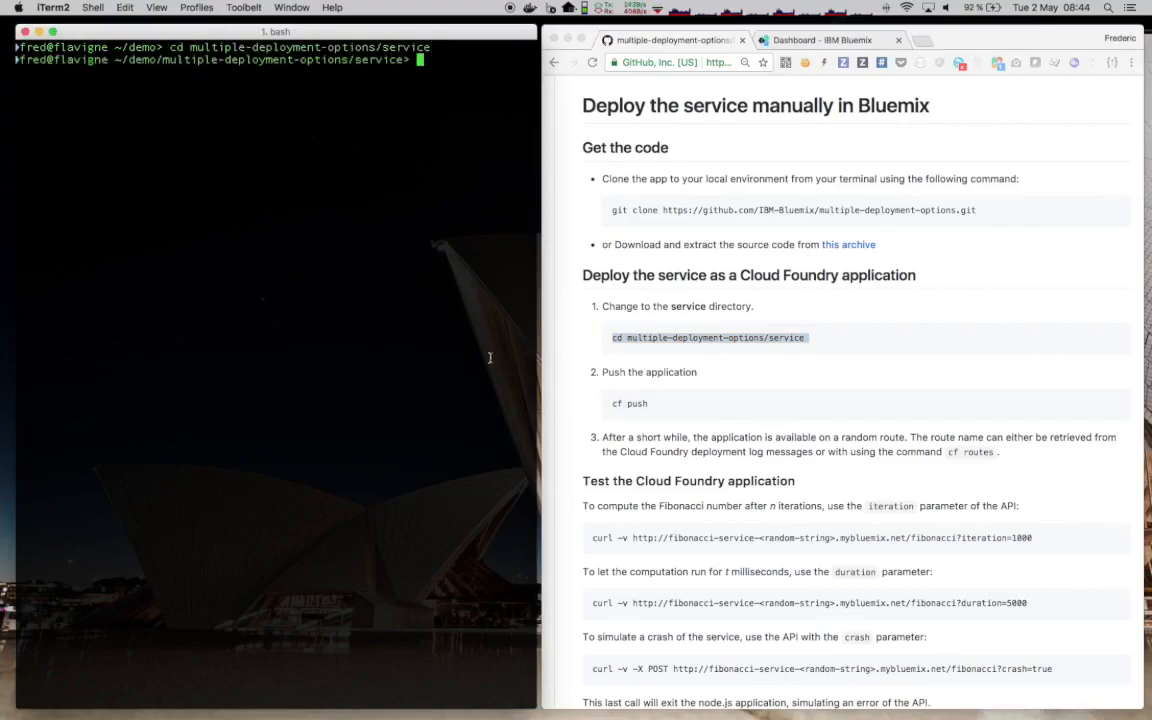
Run cf push from the service folder and wait for fibonacci-service to start
type("bx")
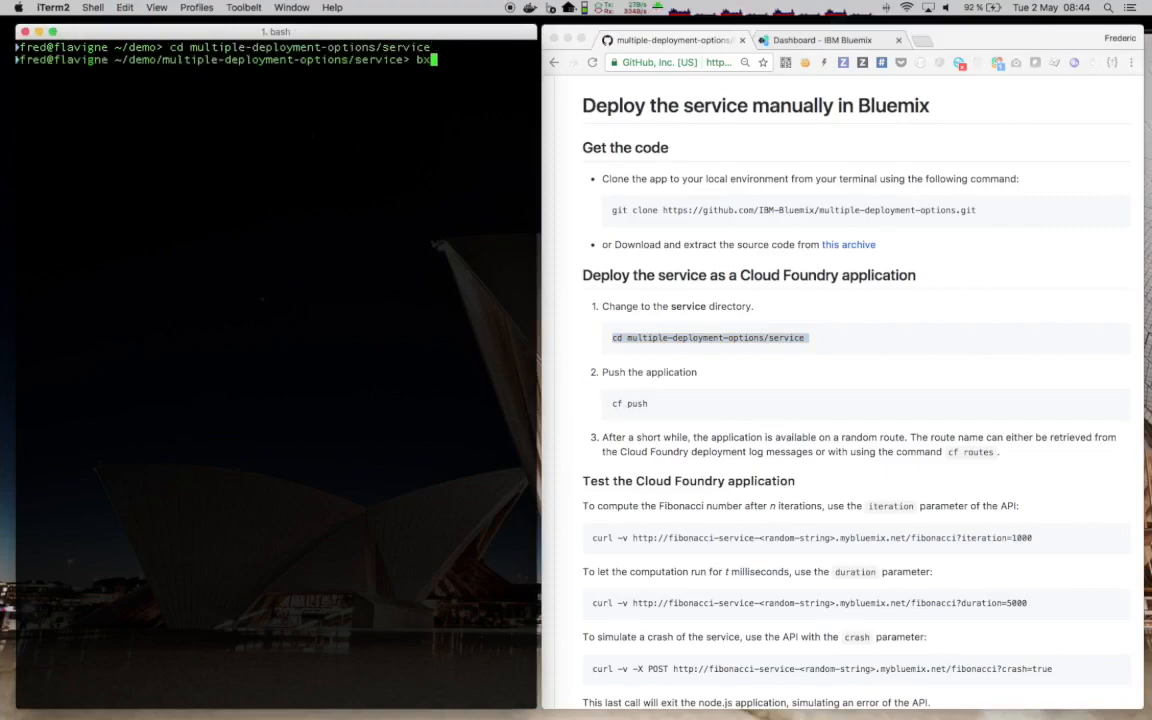
type("cf push")
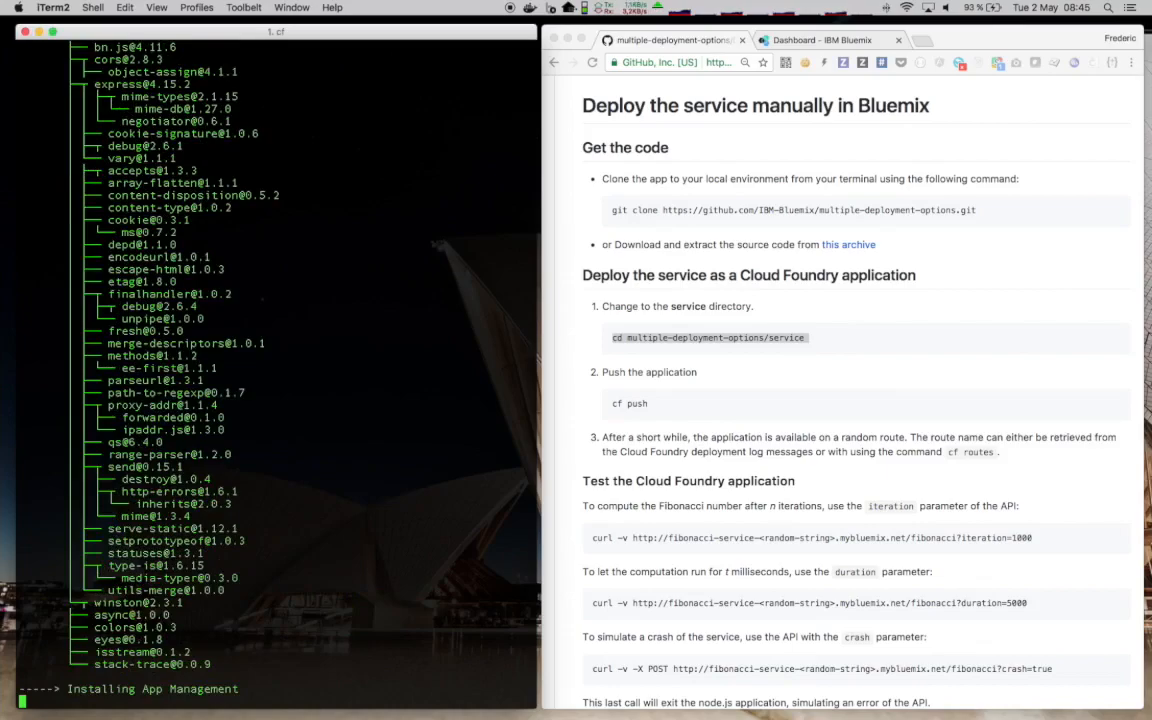
scroll("down", 3)
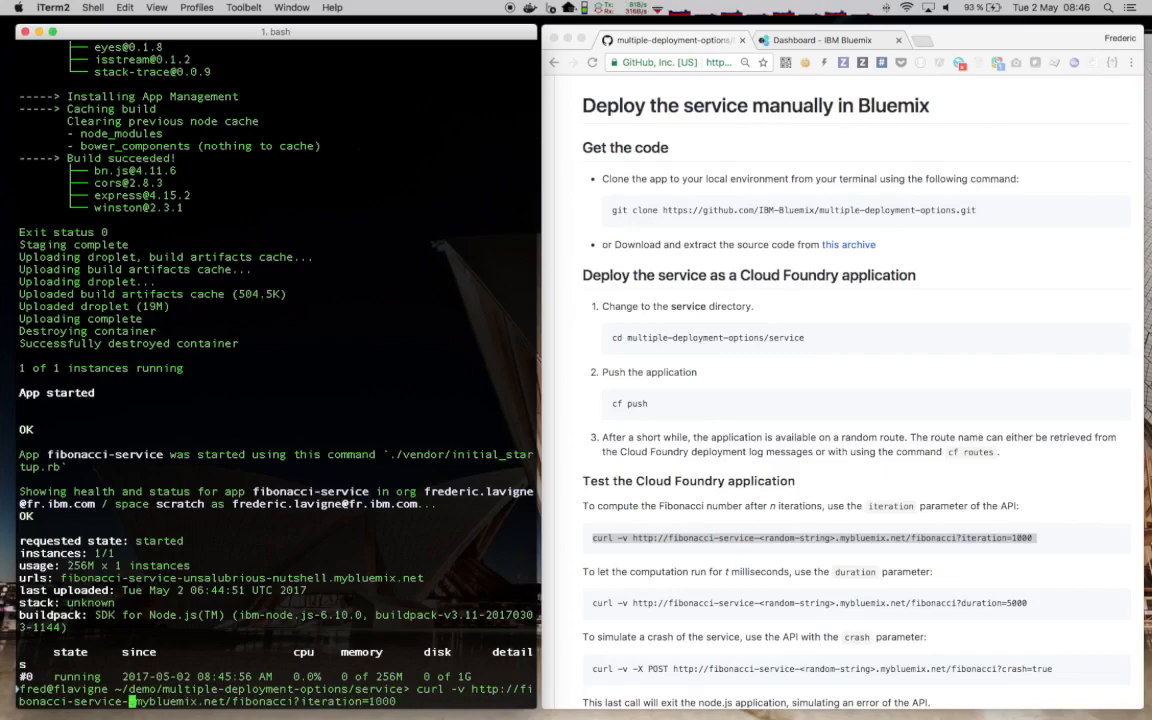
Select the deployed app's generated route in the cf push output
double_click(240, 578)
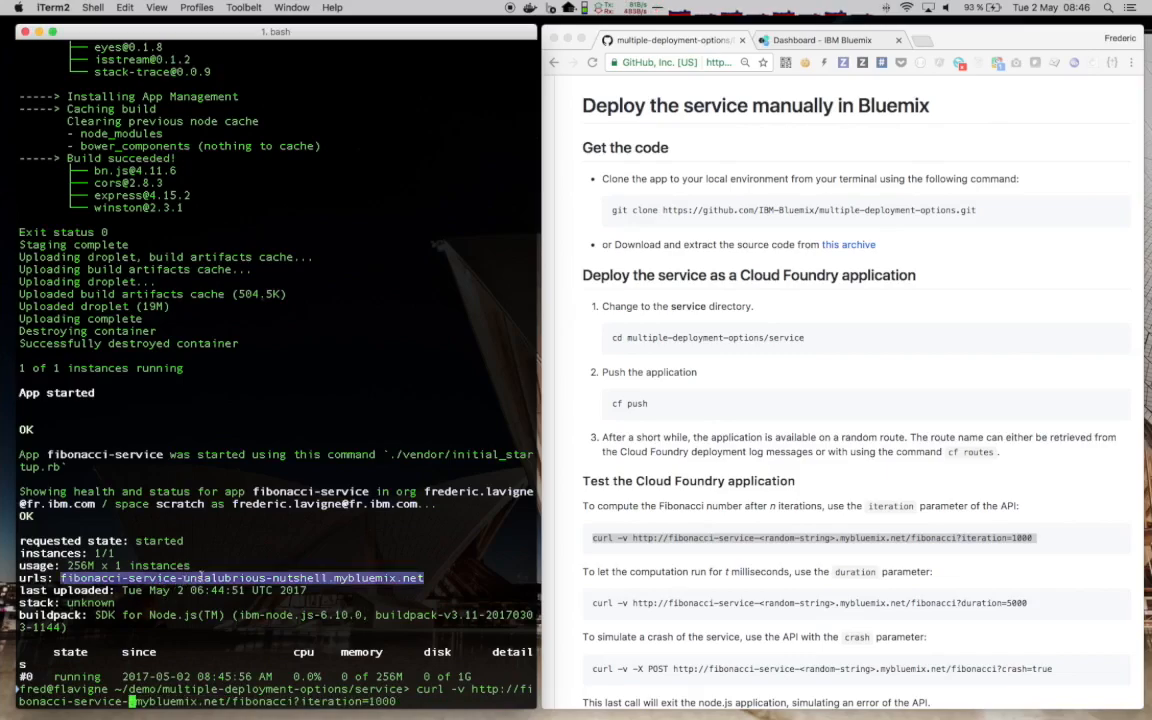
double_click(254, 578)
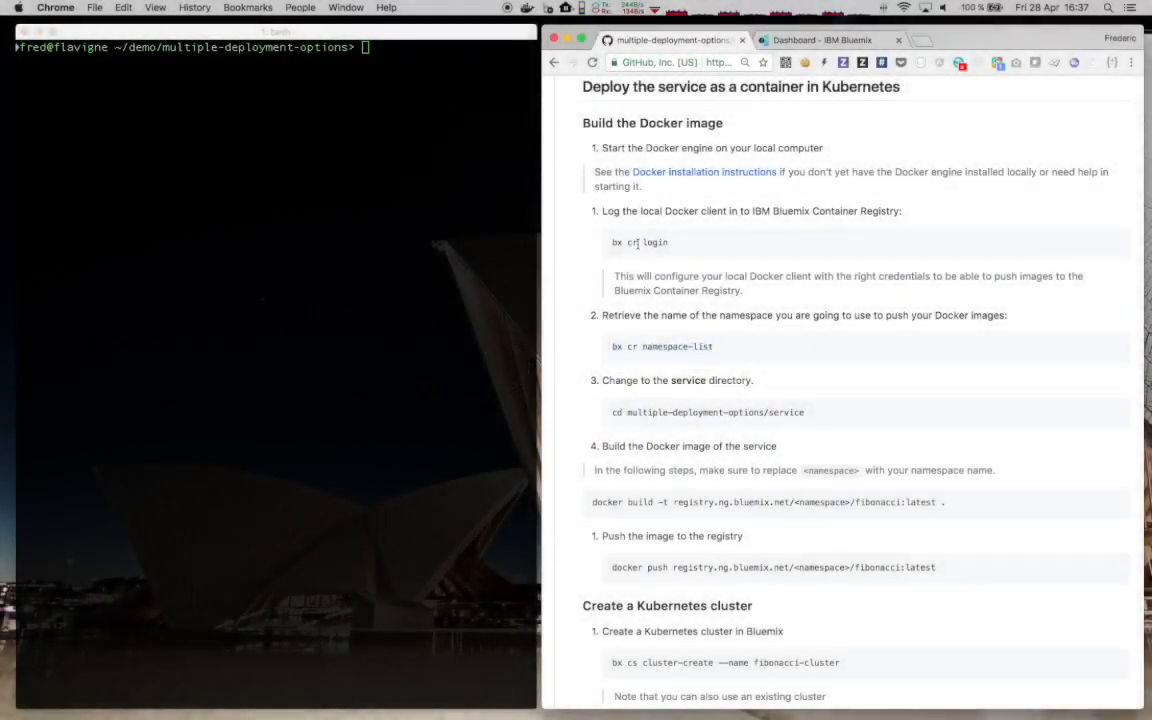
Log in to the Bluemix registry and build registry.ng.bluemix.net/<namespace>/fibonacci:latest in service
type("bx cr login")
type("bx cr namespace-list")
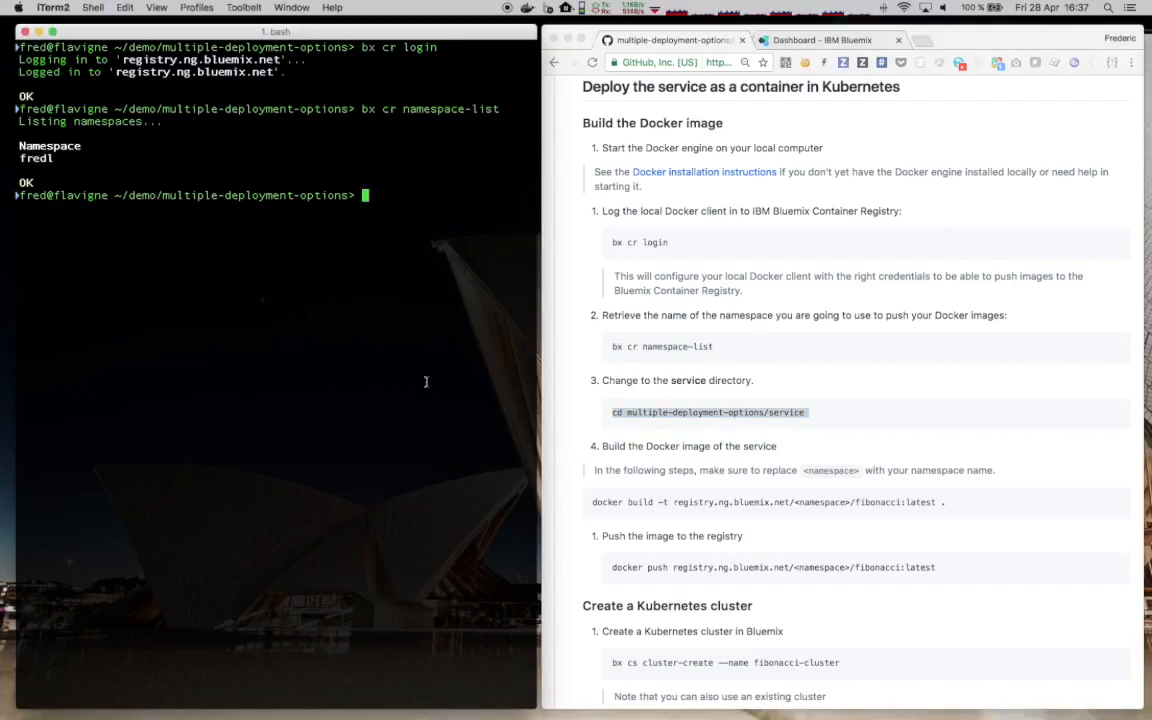
type("cd service")
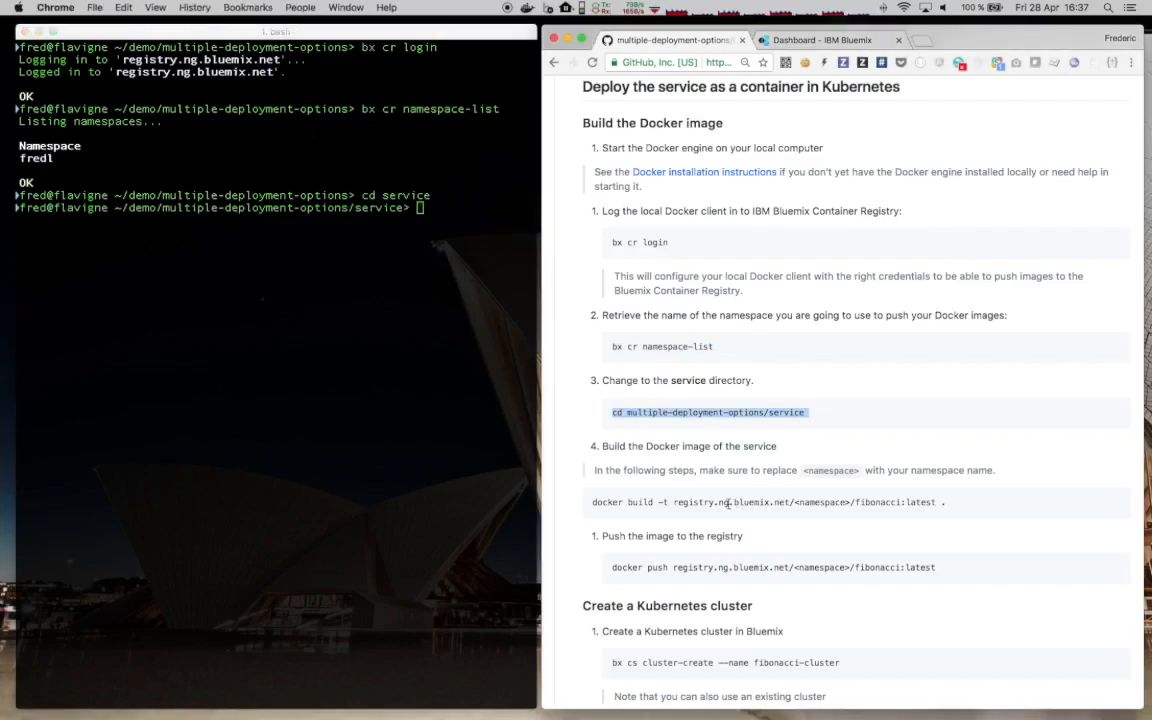
type("docker build -t registry.ng.bluemix.net/<namespace>/fibonacci:latest .")
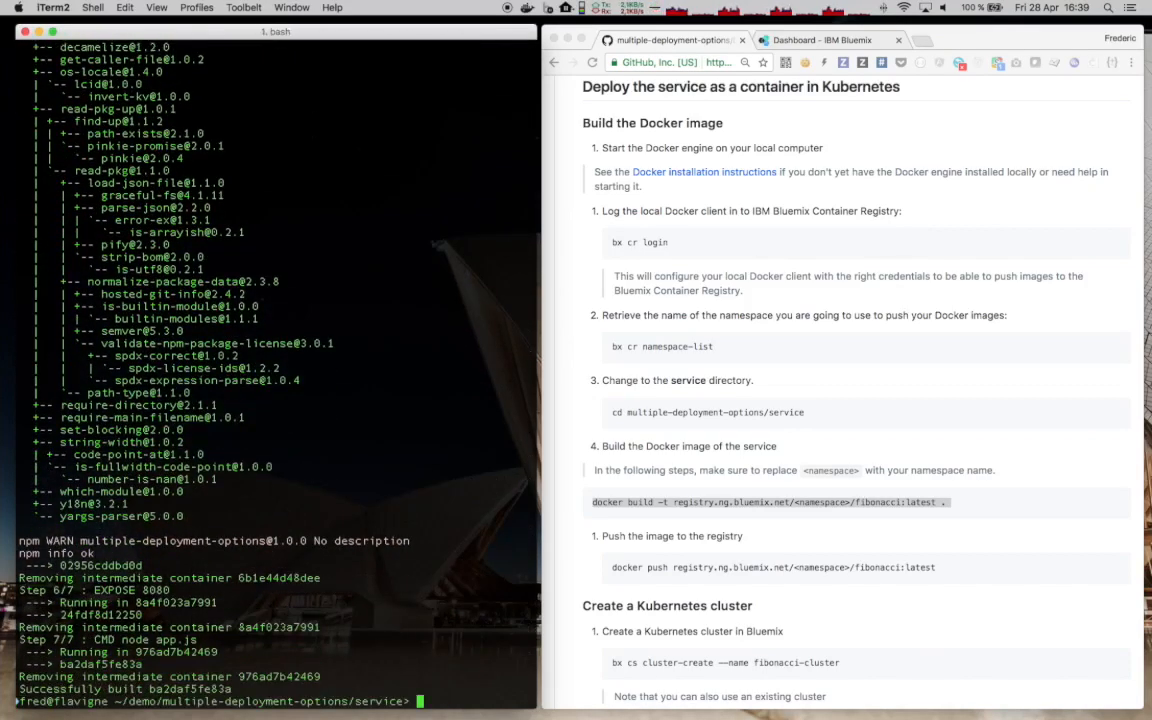
Push the fibonacci:latest image to registry.ng.bluemix.net under namespace fred1
scroll("down", 3)
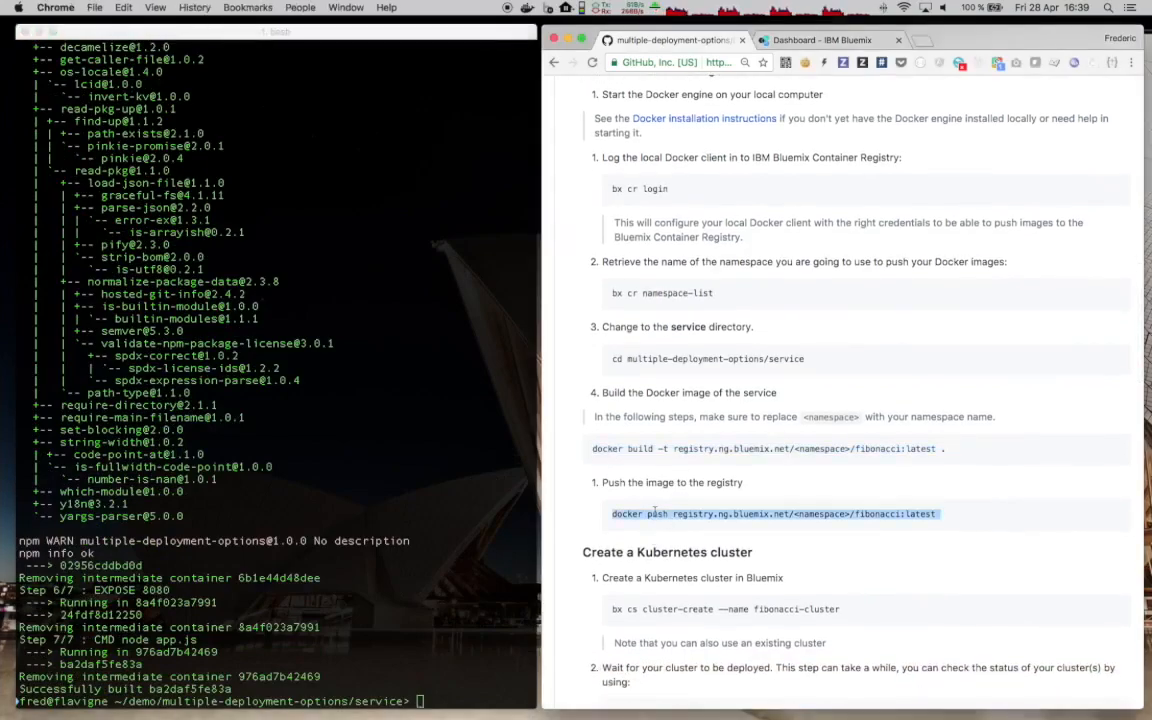
type("docker push registry.ng.bluemix.net/<namespace>/fibonacci:latest")
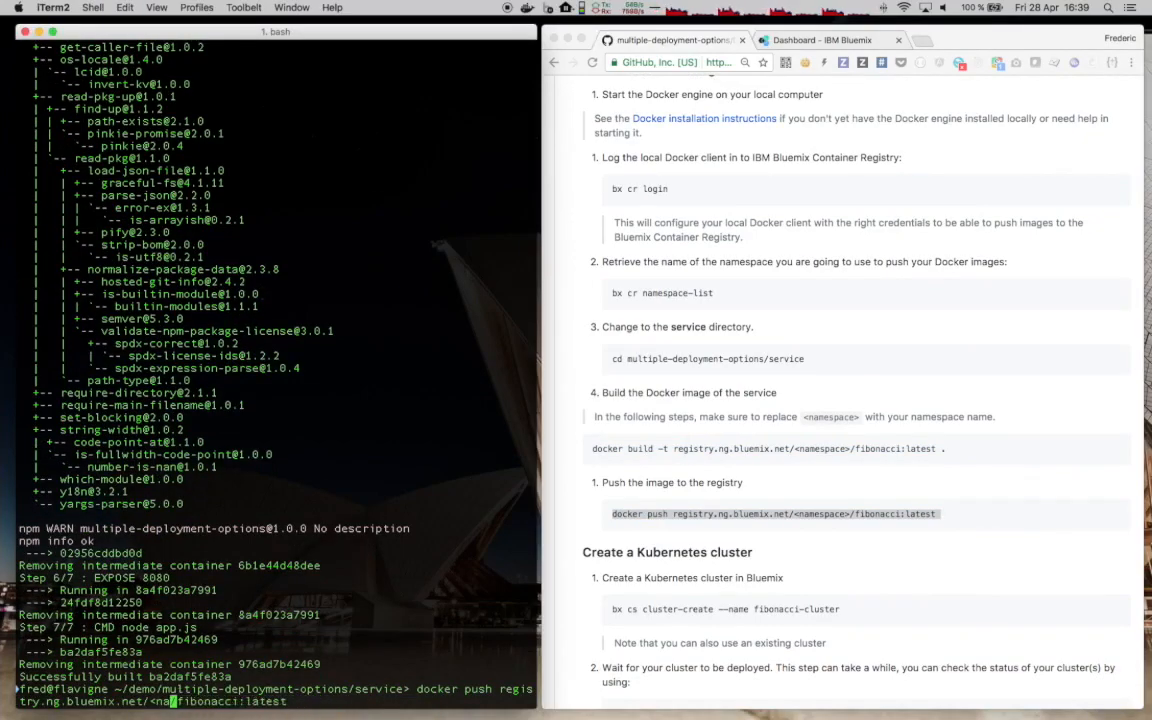
type("fred1")
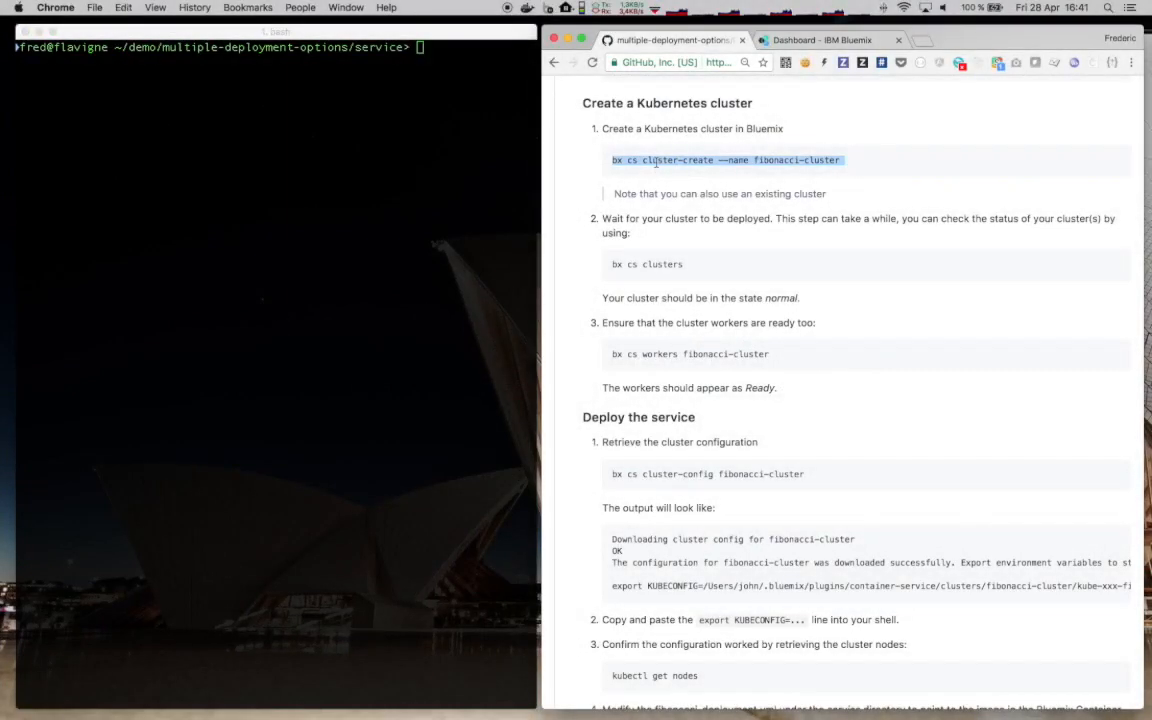
Create fibonacci-cluster with bx cs cluster-create and check its status with bx cs clusters
type("bx cs cluster-create --name fibonacci-cluster")
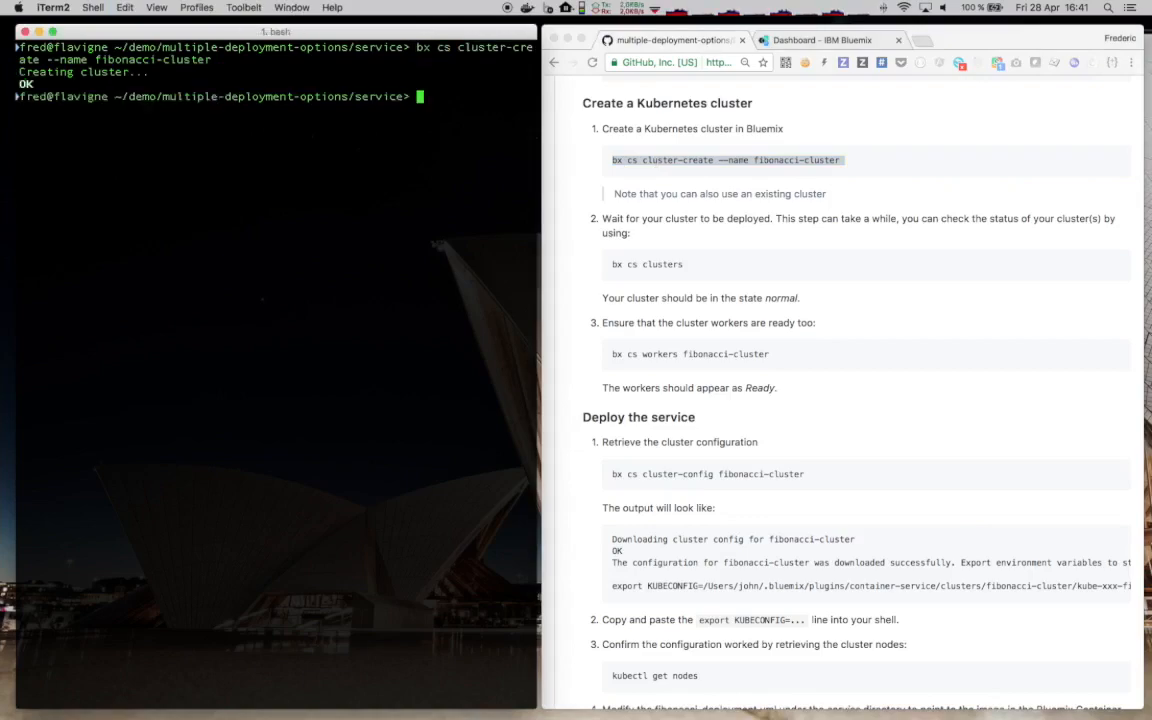
mouse_move(418, 174)
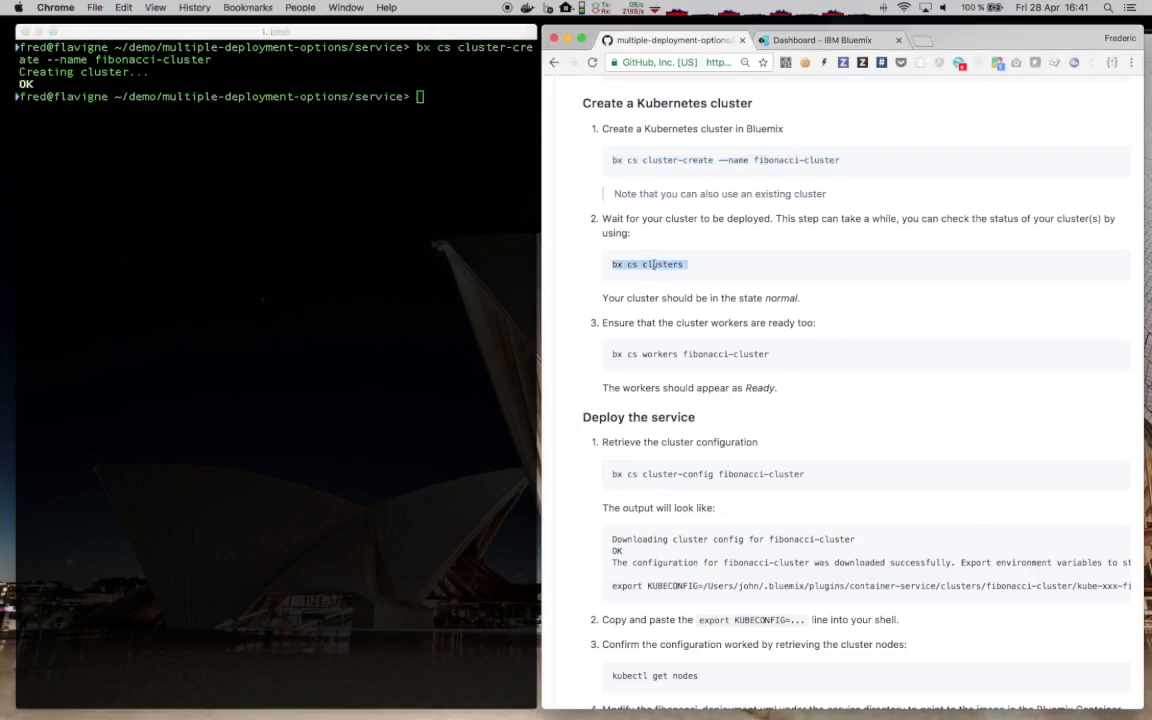
type("bx cs clusters")
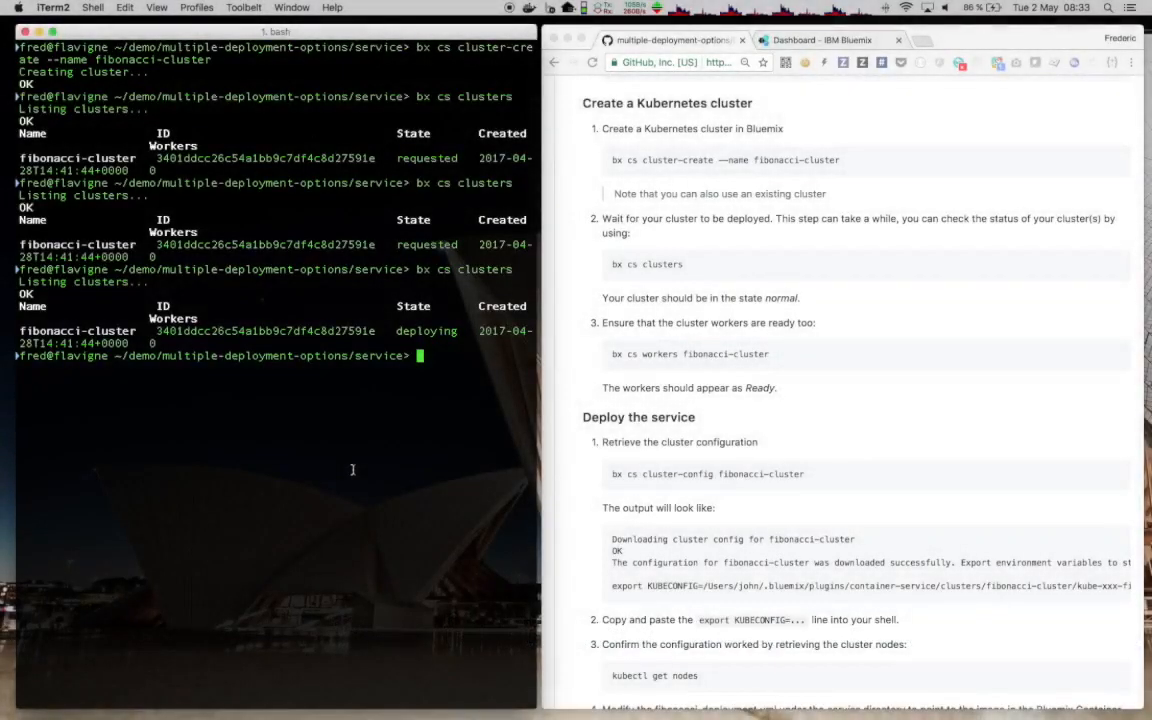
Recheck cluster status until normal, then download and export fibonacci-cluster's kubeconfig
type("bx cs clusters")
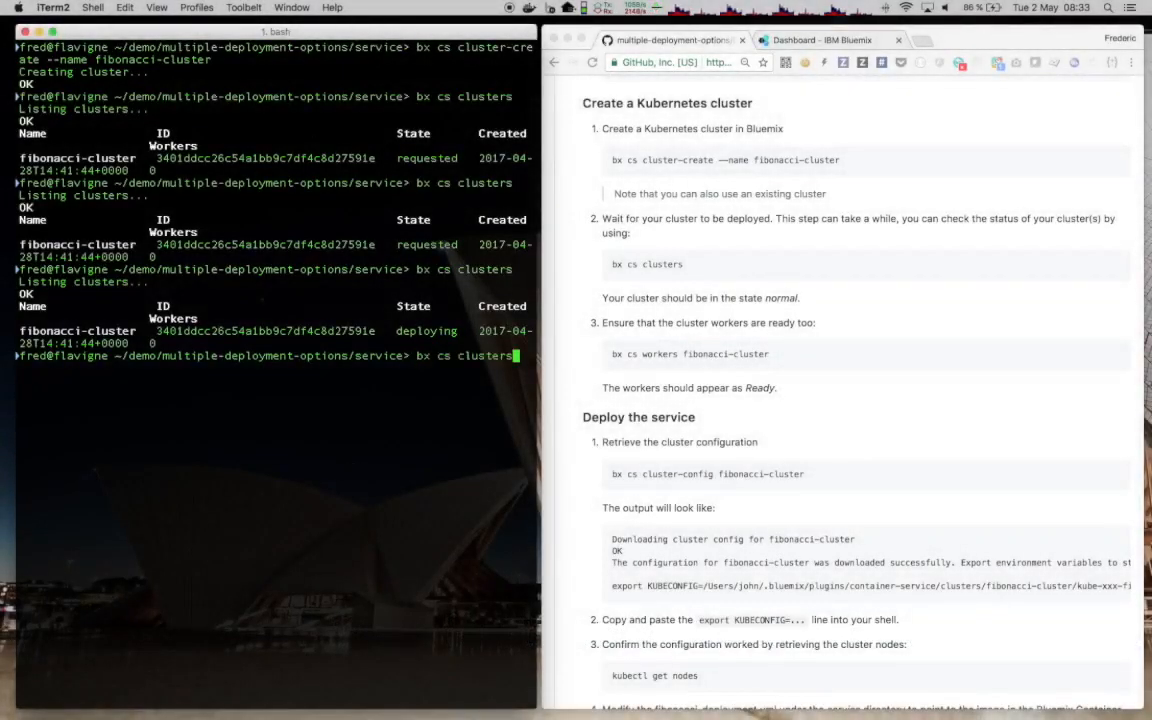
key("Return")
type("bx cs workers fibonacci-cluster")
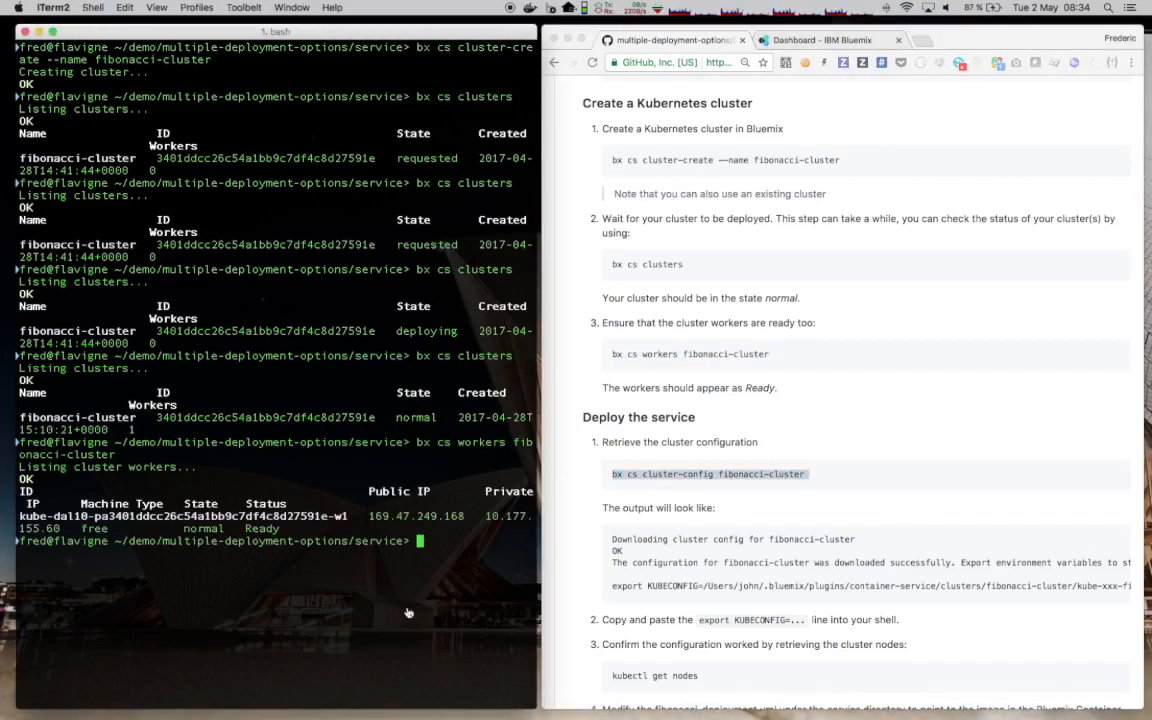
type("bx cs cluster-config fibonacci-cluster")
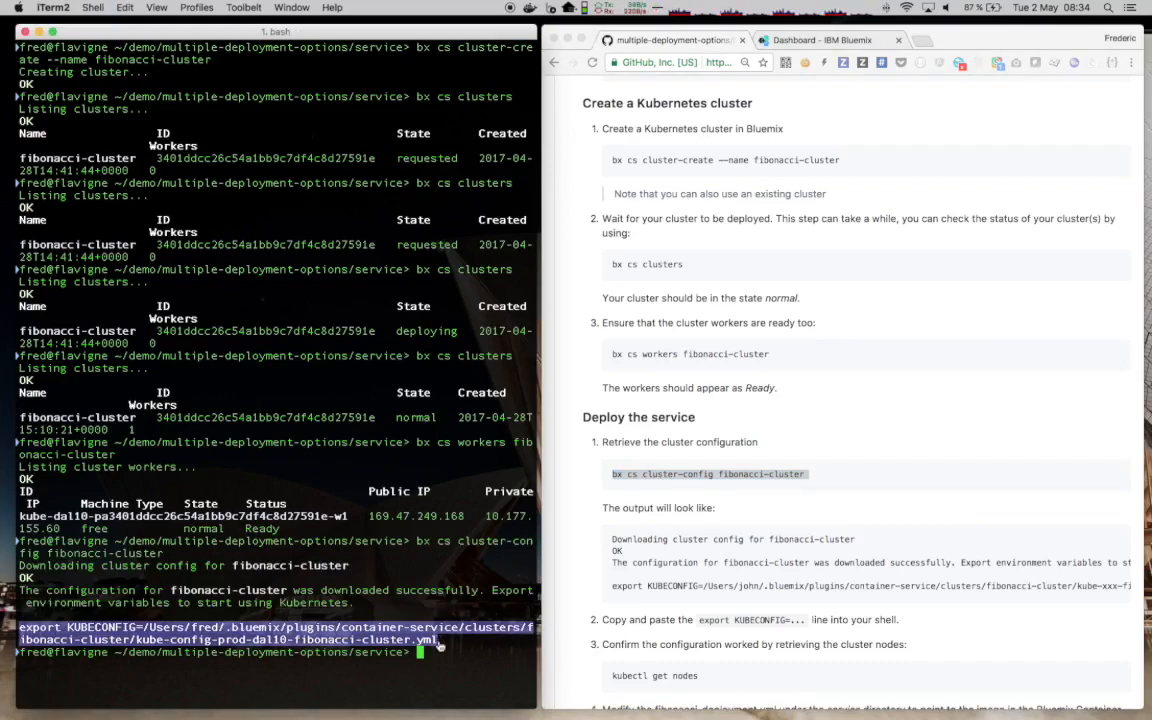
type("export KUBECONFIG=/Users/fred/.bluemix/plugins/container-service/clusters/fibonacci-cluster/kube-config-prod-dal10-fibonacci-cluster.yml")
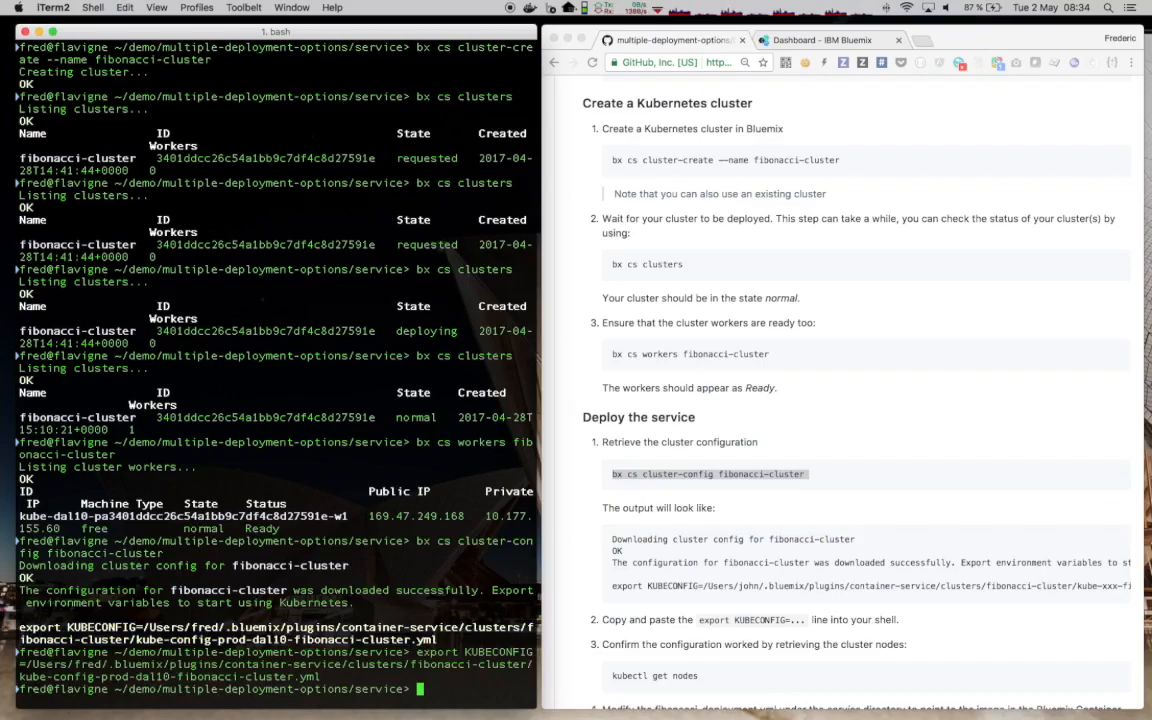
Clear the screen and confirm with kubectl get nodes that the single node is Ready
scroll("down", 3)
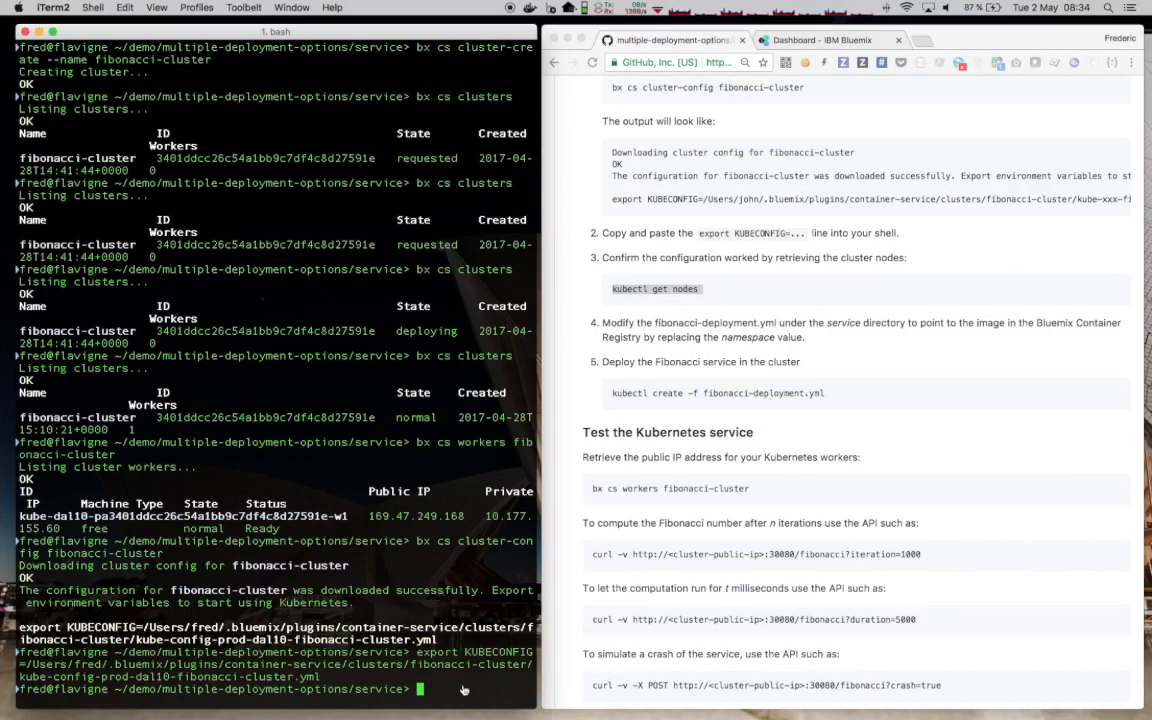
type("cl")
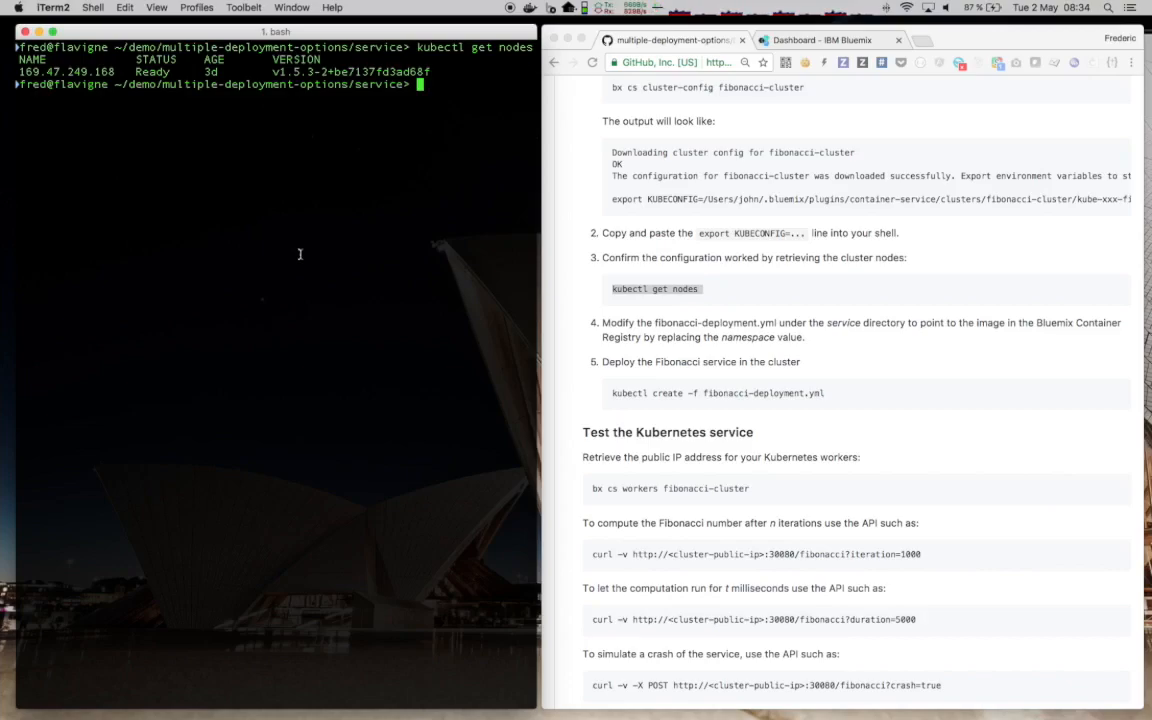
type("nano")
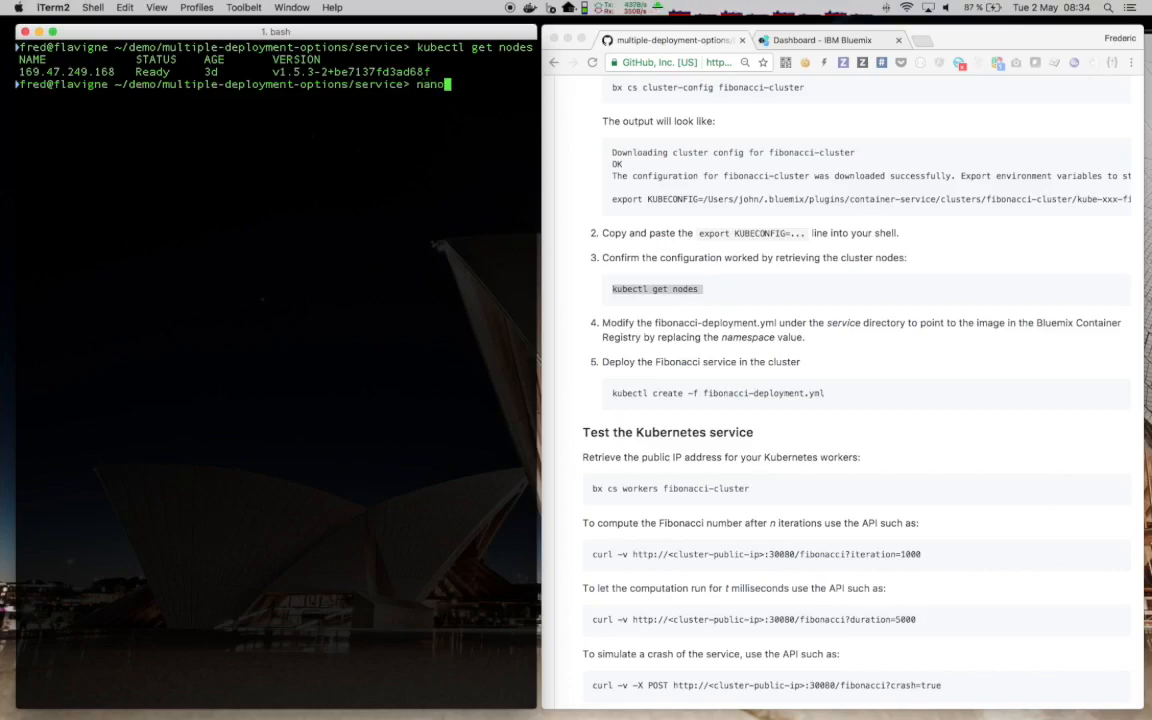
Edit fibonacci-deployment.yml in nano so the image line uses the 'fred' namespace
type("fi")
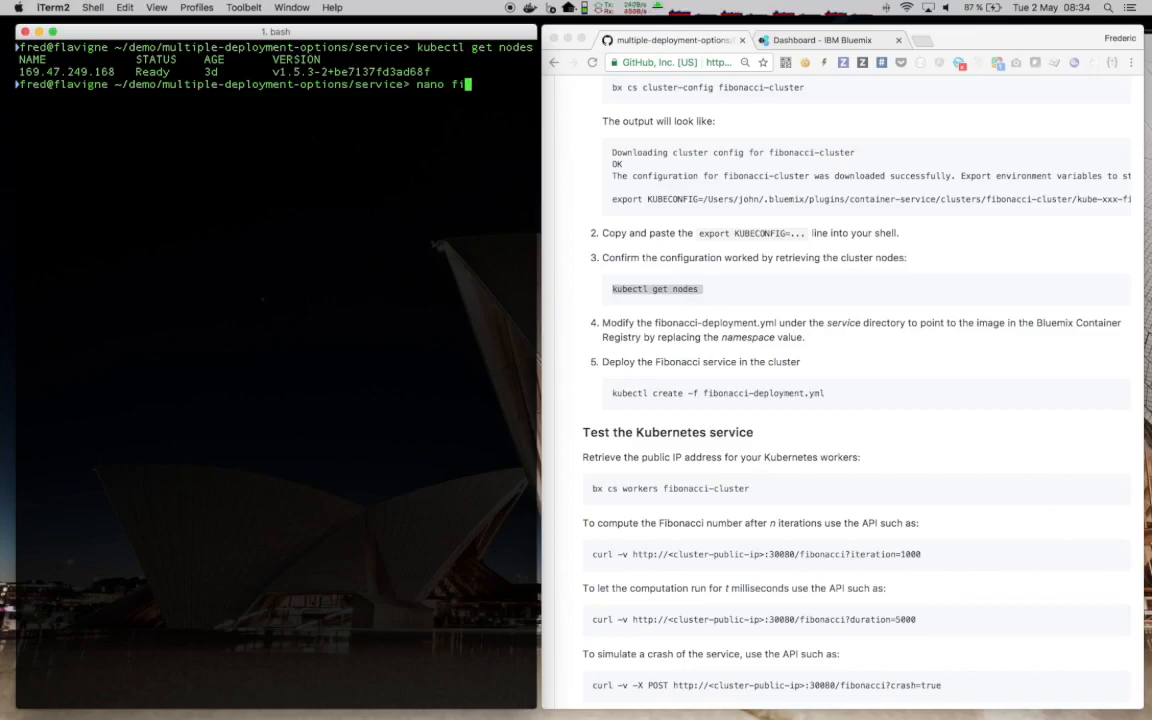
key("Return")
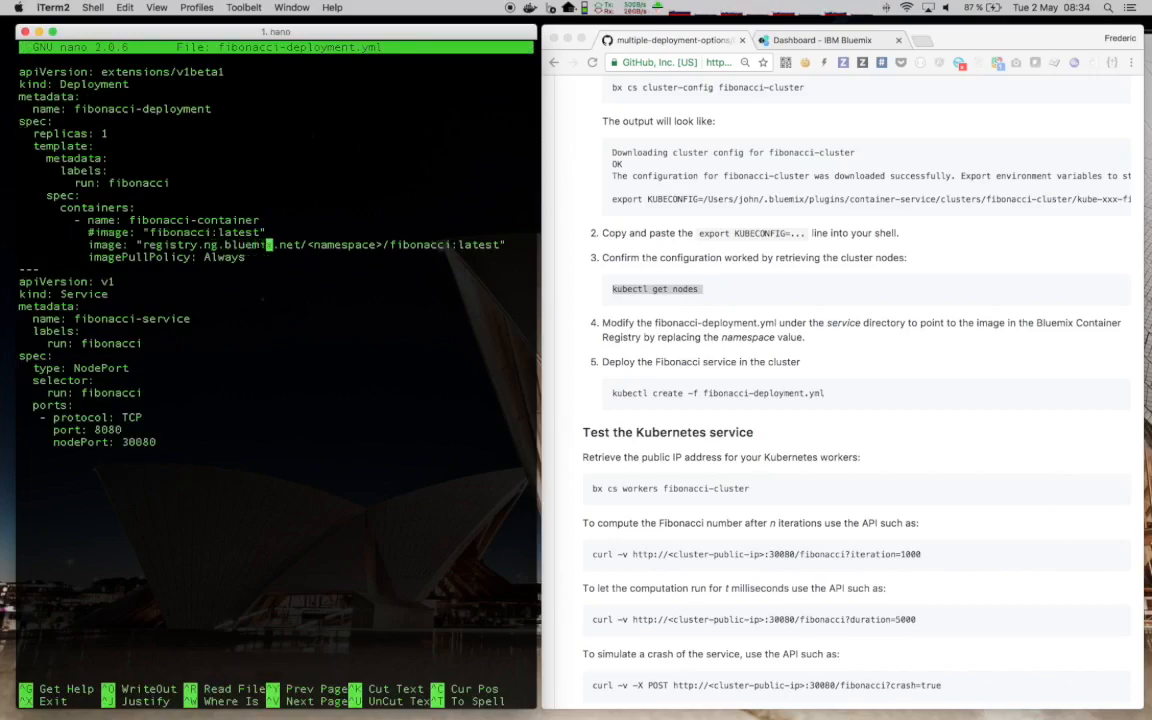
type("fred")
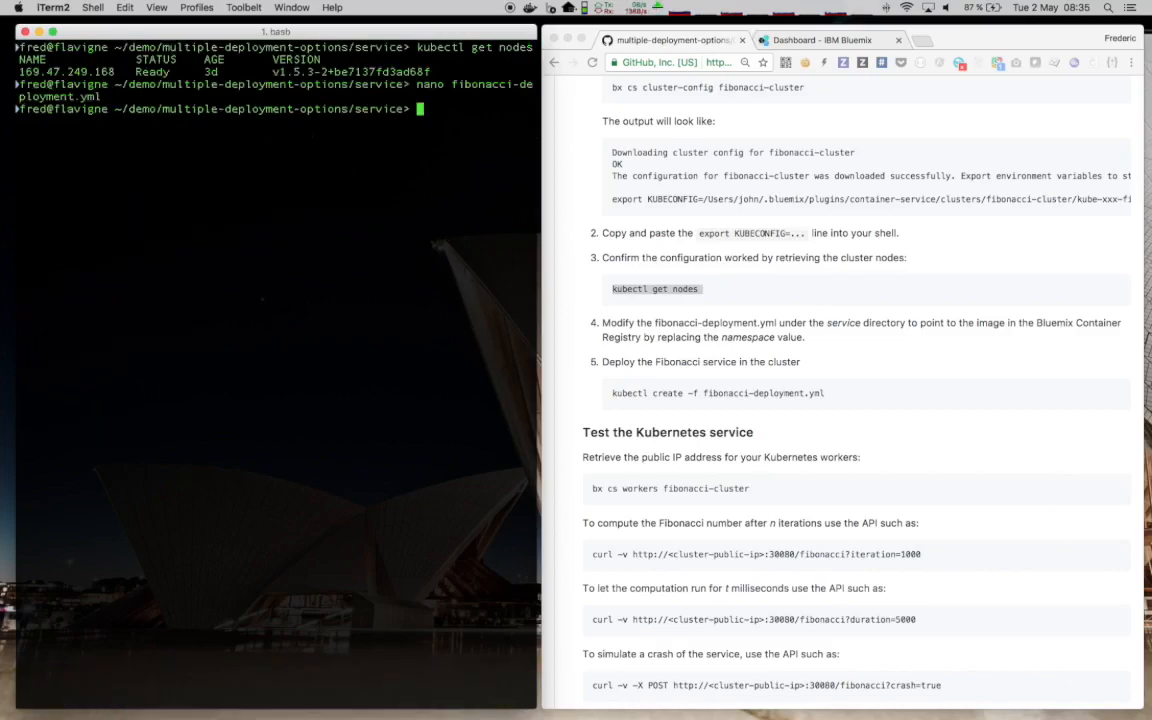
mouse_move(356, 257)
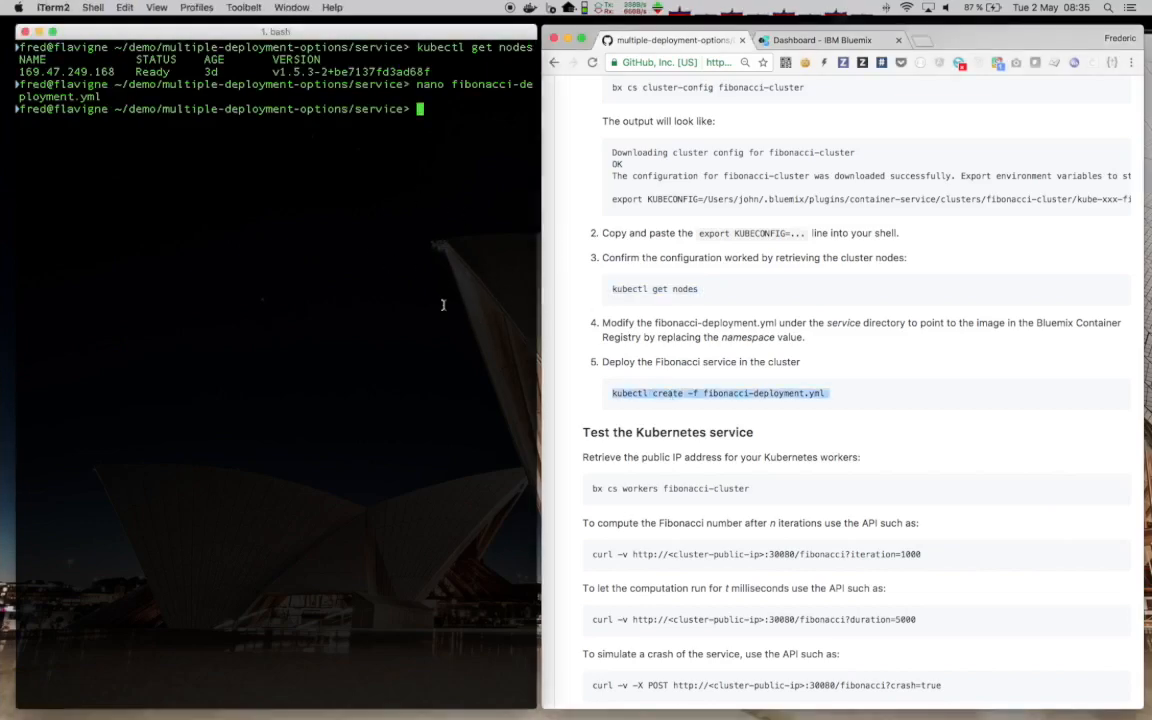
type("kubectl create -f fibonacci-deployment.yml")
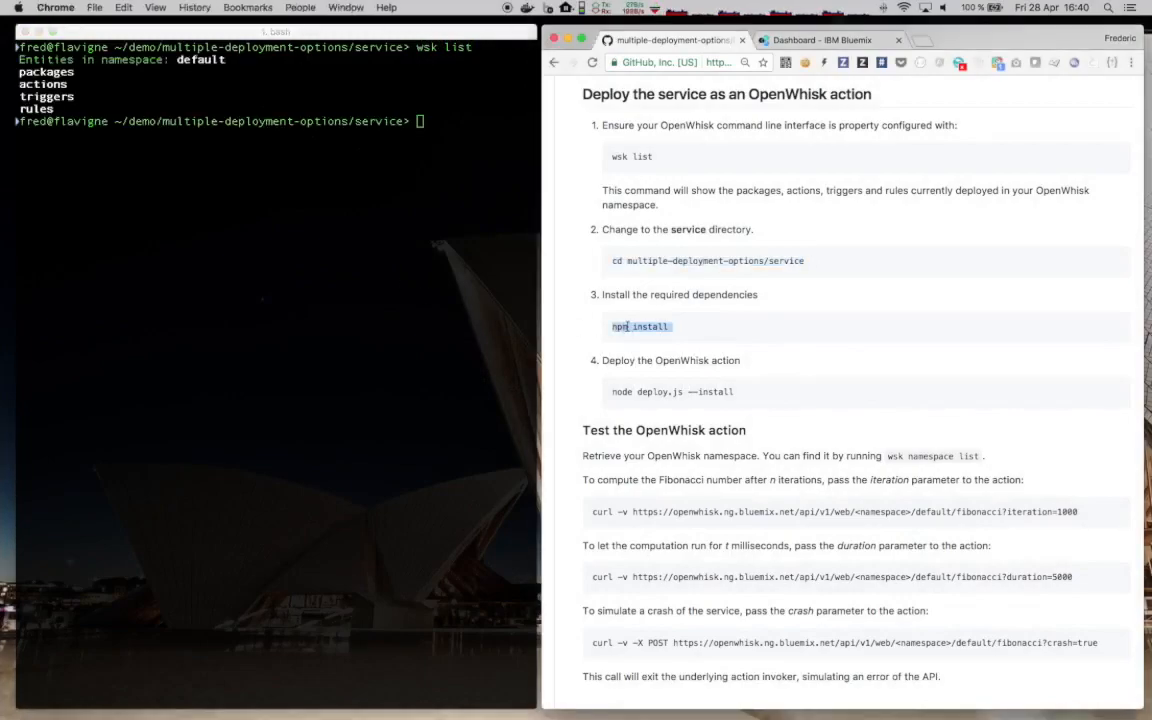
Run npm install and node deploy.js --install, then curl the fibonacci action with iteration=1000
type("npm install")
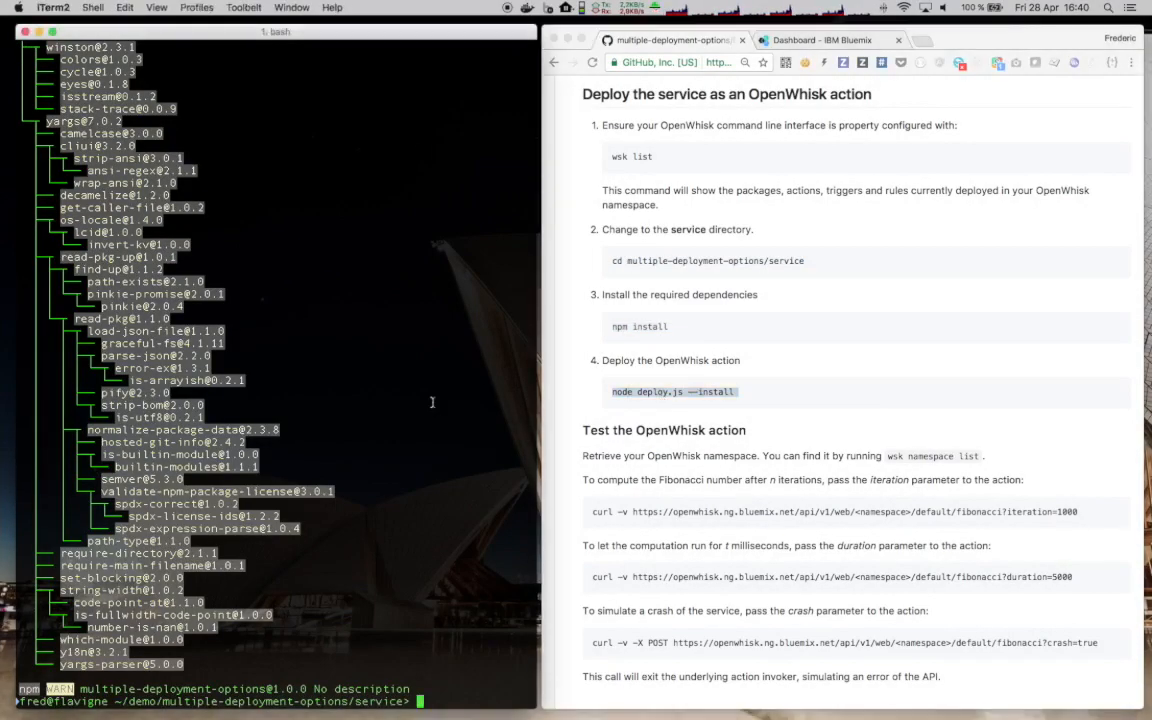
type("node deploy.js --install")
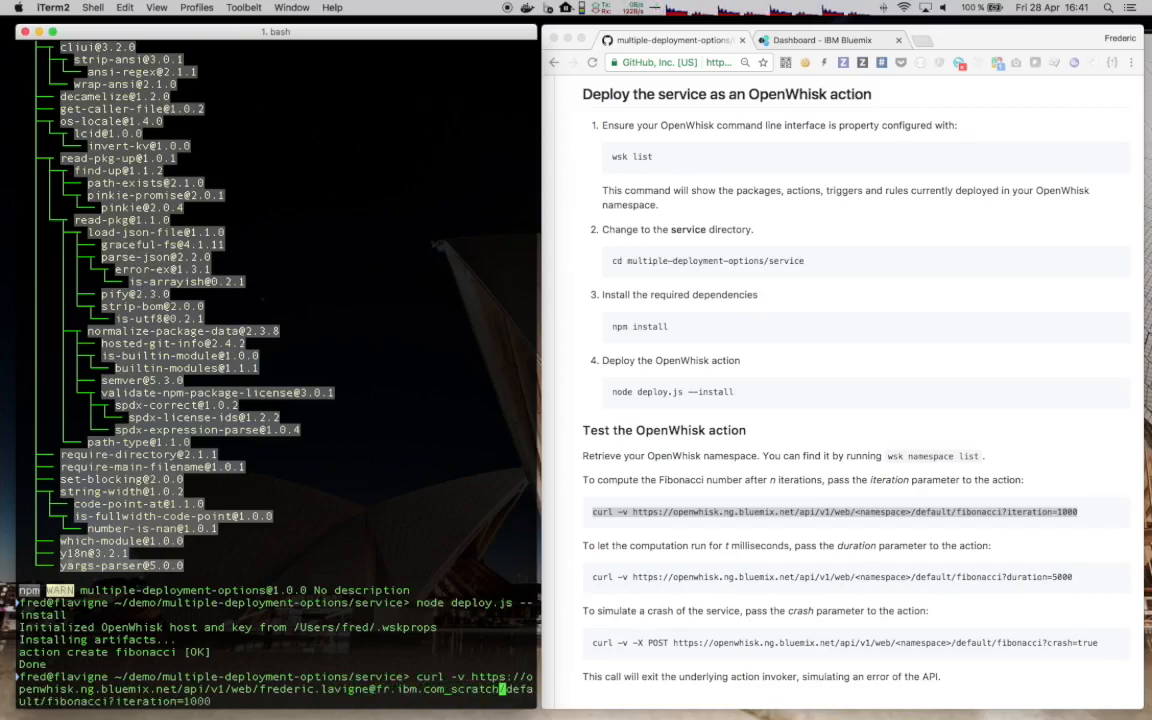
key("Return")
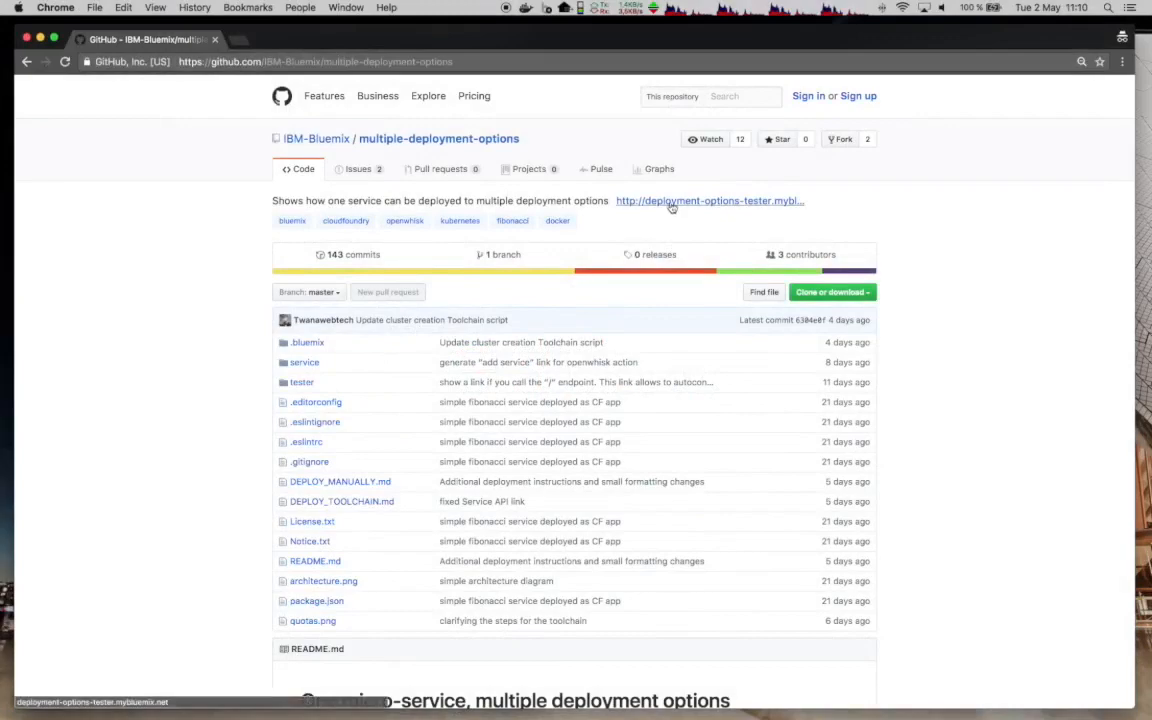
mouse_move(673, 207)
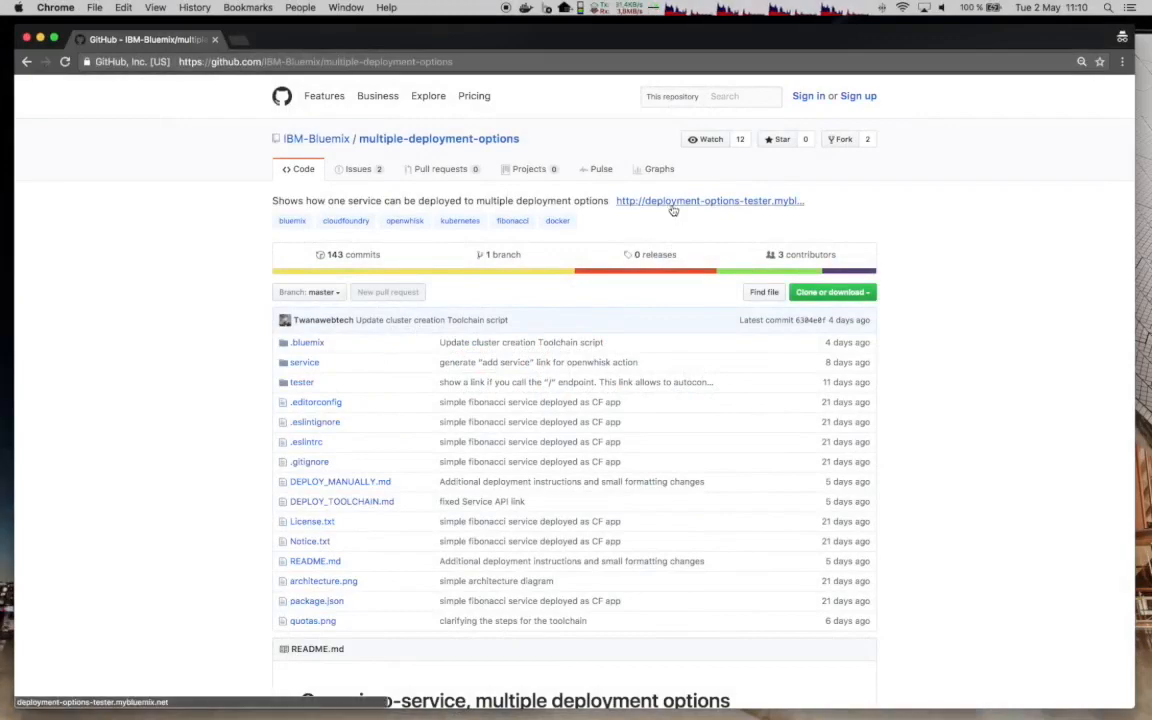
In the tester, add the endpoint fibonacci-service-unsalubrious-nutshell.mybluemix.net
left_click(708, 201)
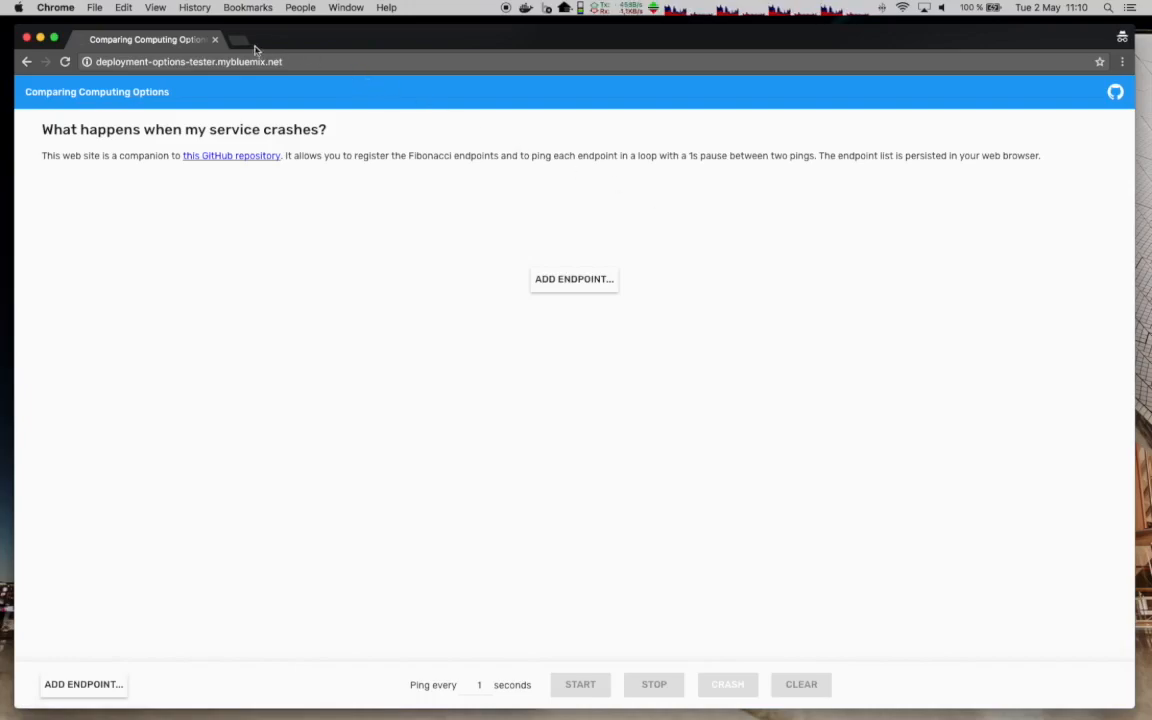
type("fibonacci-service-unsalubrious-nutshell.mybluemix.net")
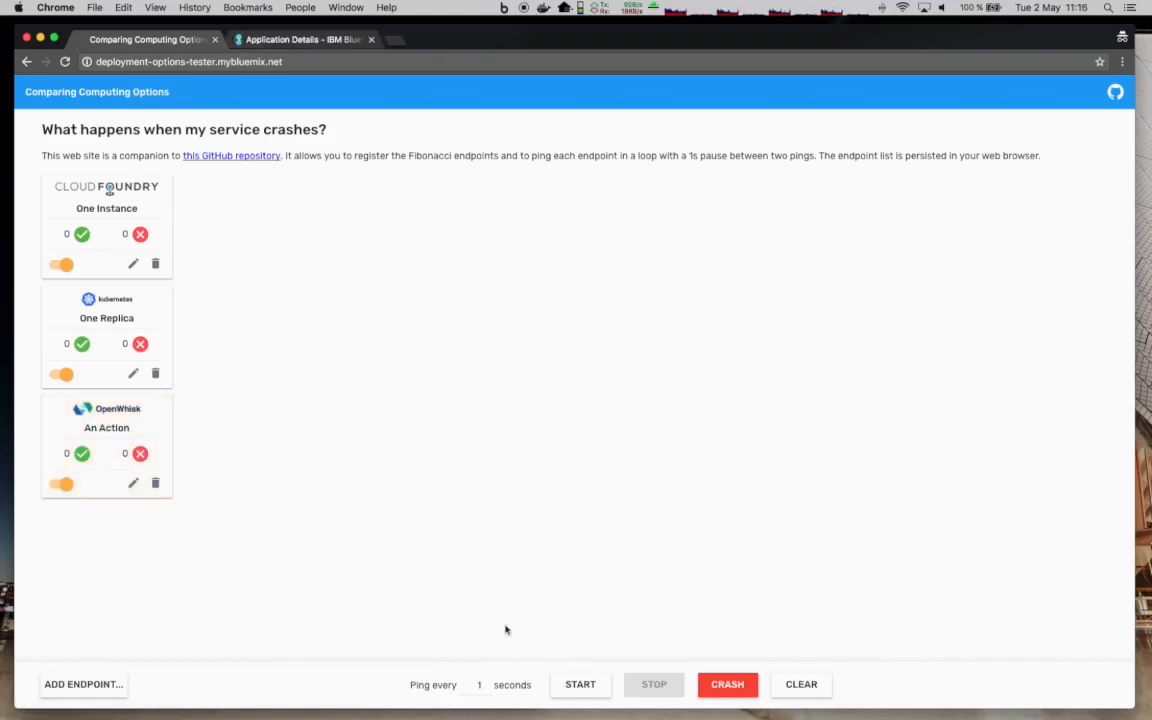
Start the endpoint ping loop, then crash all three Fibonacci services mid-run
left_click(580, 684)
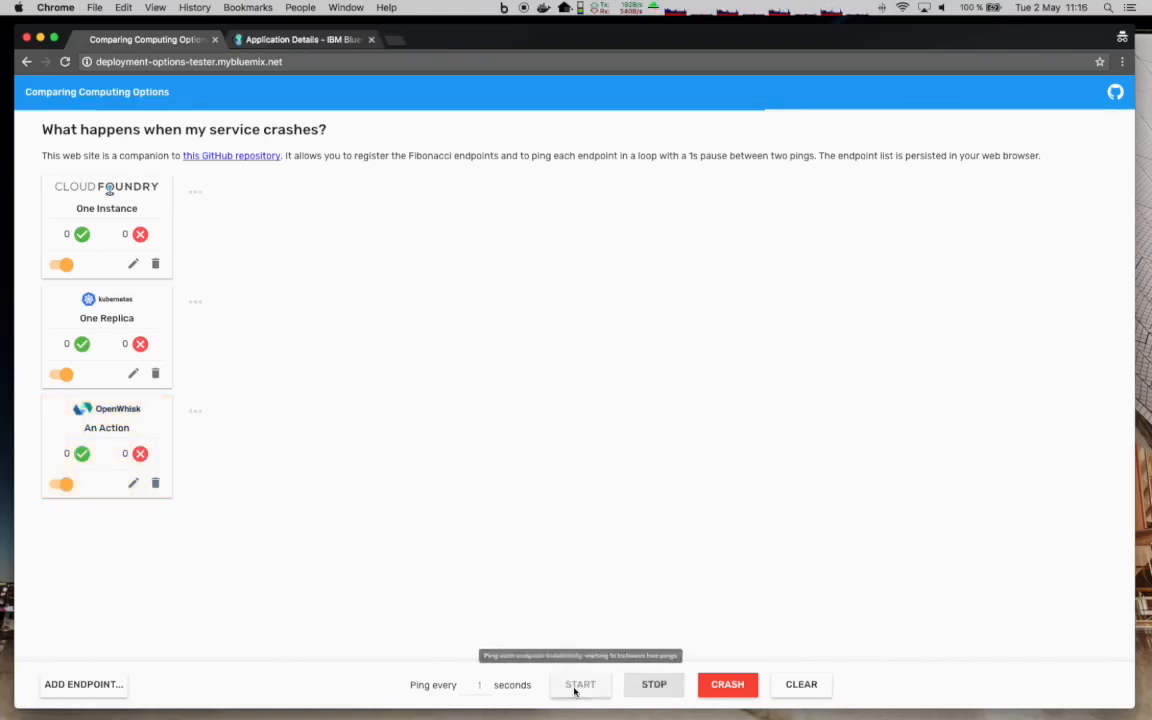
left_click(580, 684)
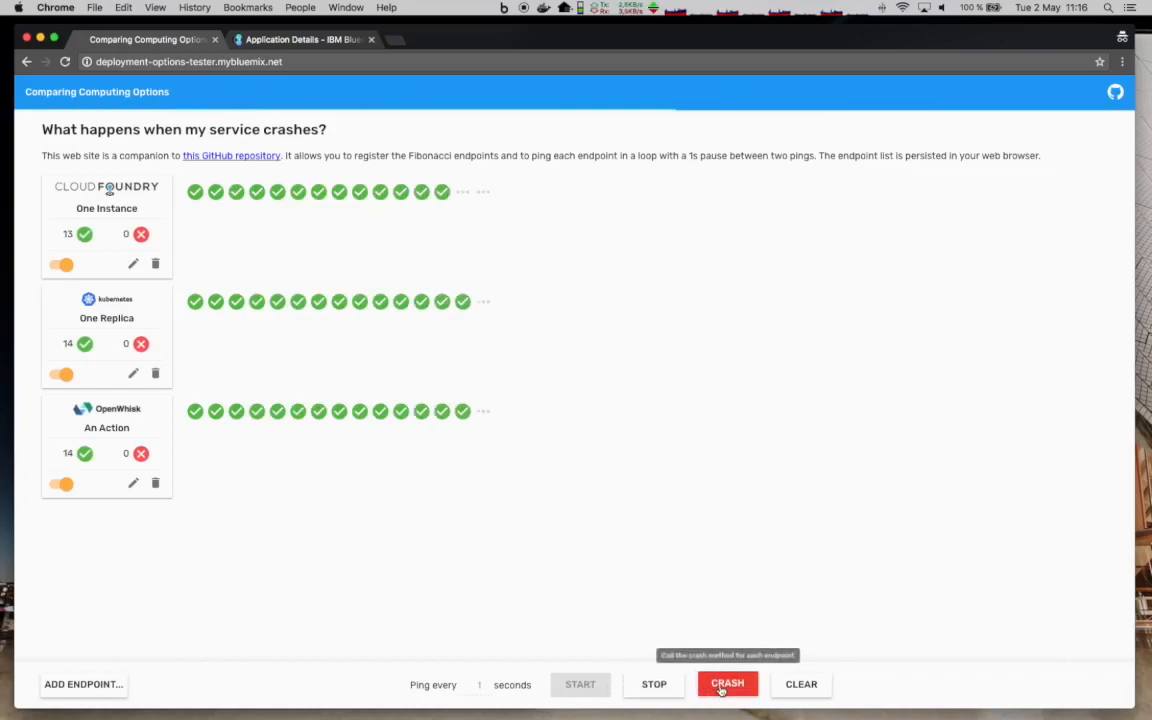
left_click(727, 684)
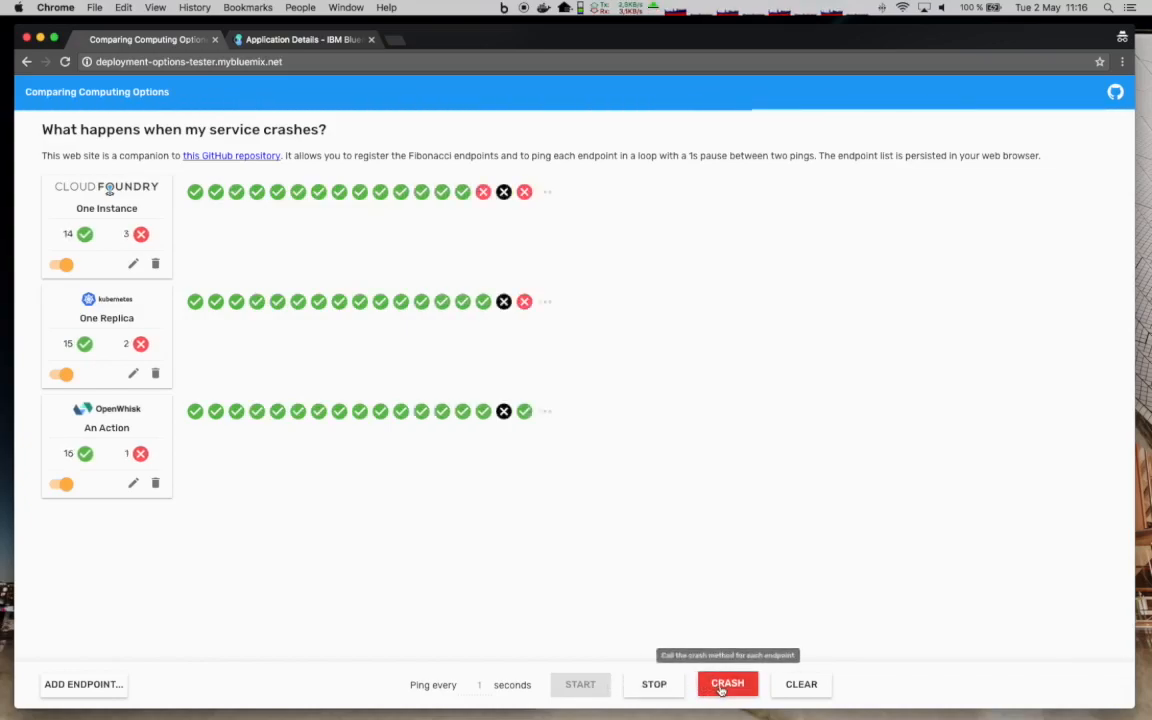
left_click(727, 684)
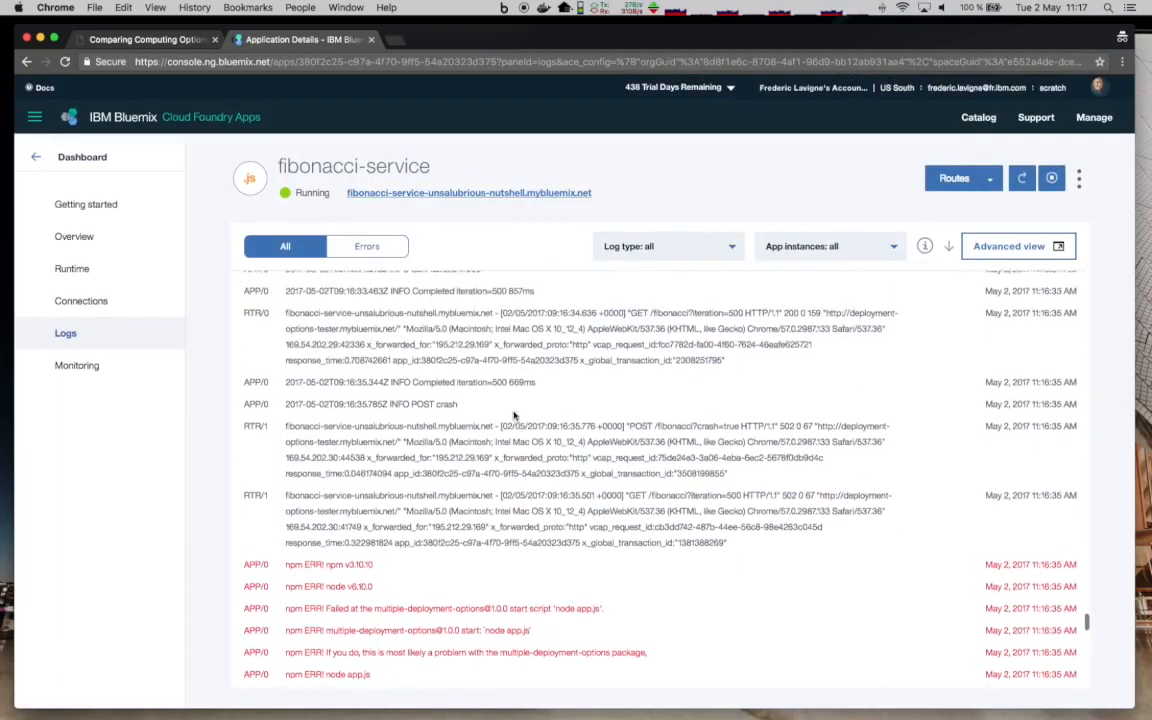
Scroll the logs, highlighting the POST crash entry, down to the healthy container messages
scroll("down", 3)
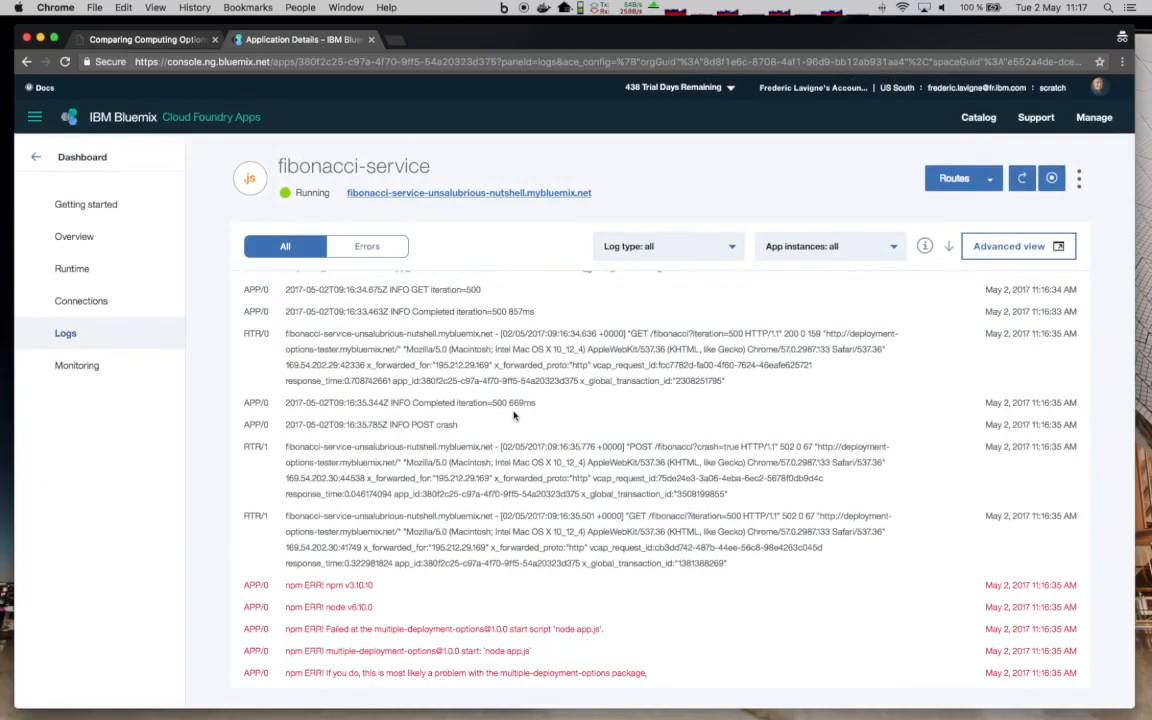
double_click(301, 446)
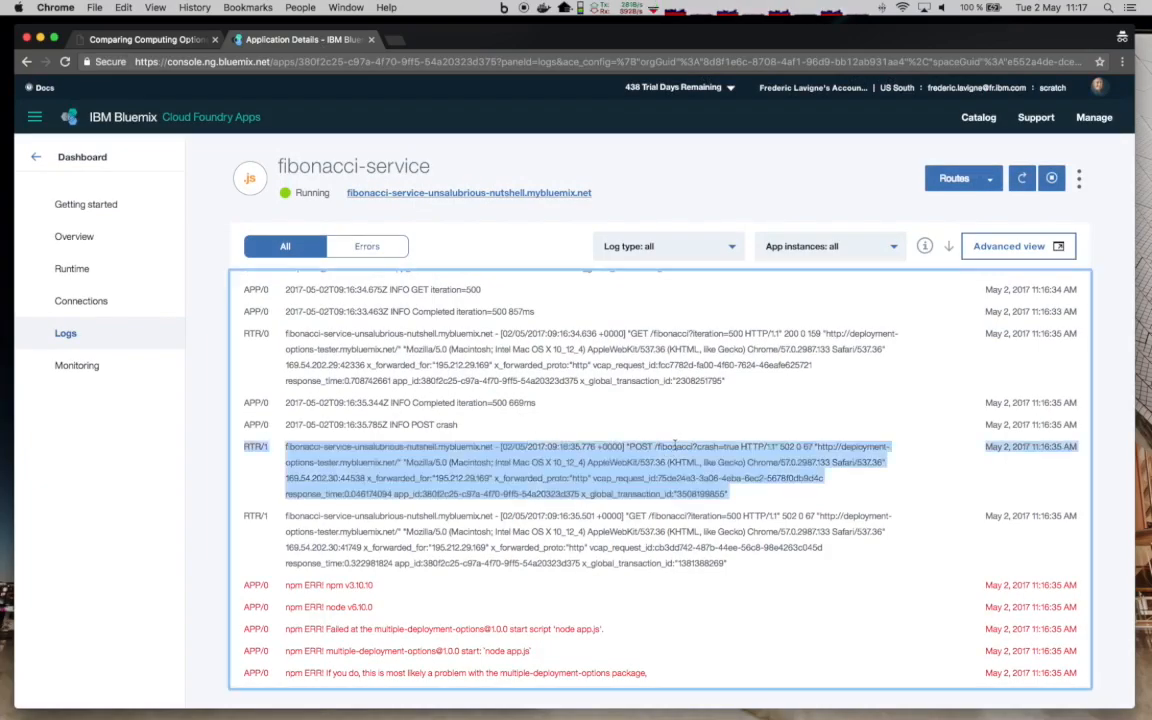
scroll("down", 3)
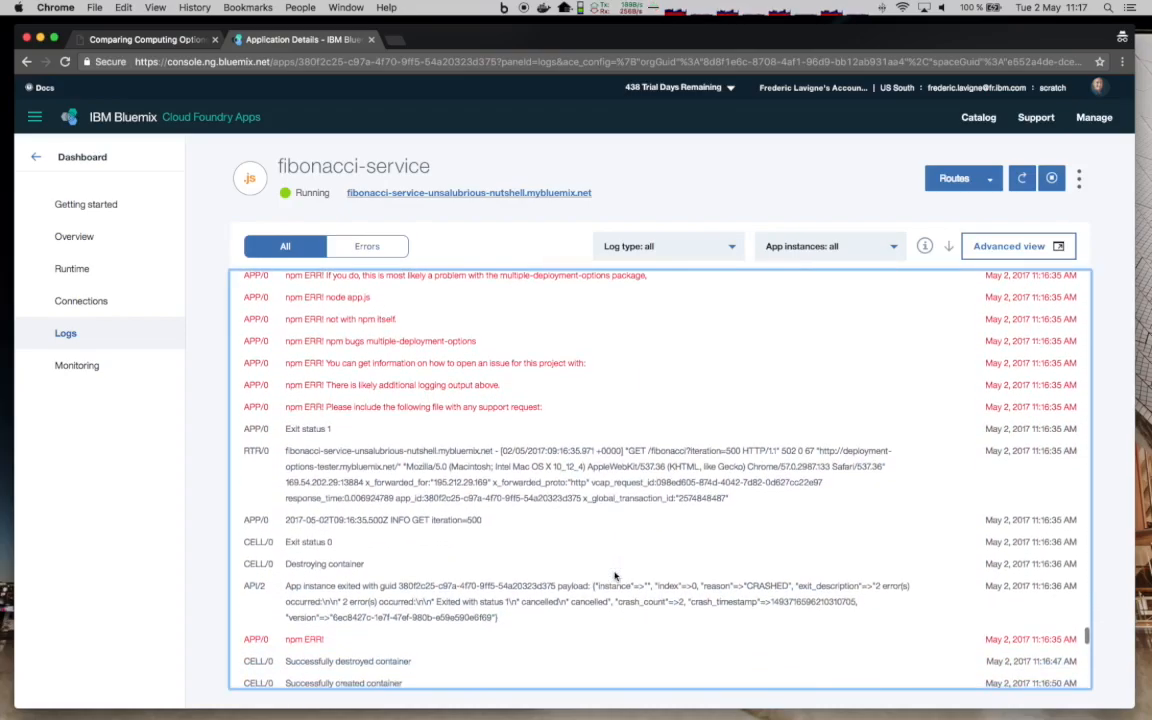
scroll("down", 3)
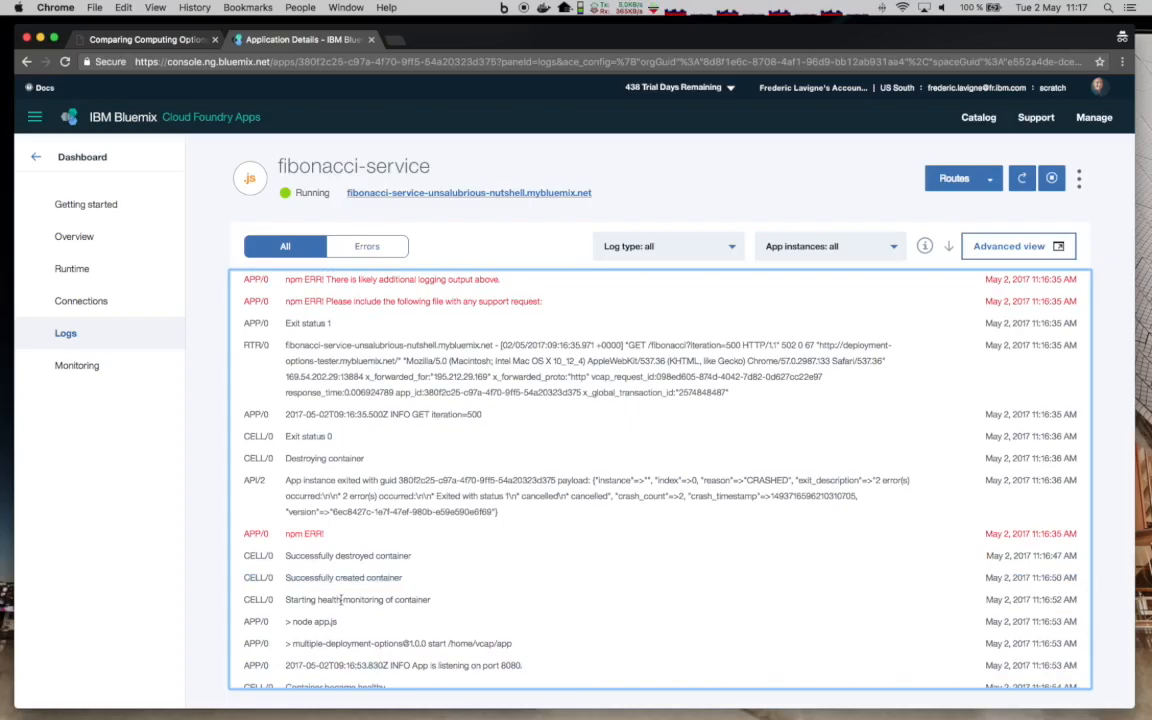
scroll("down", 3)
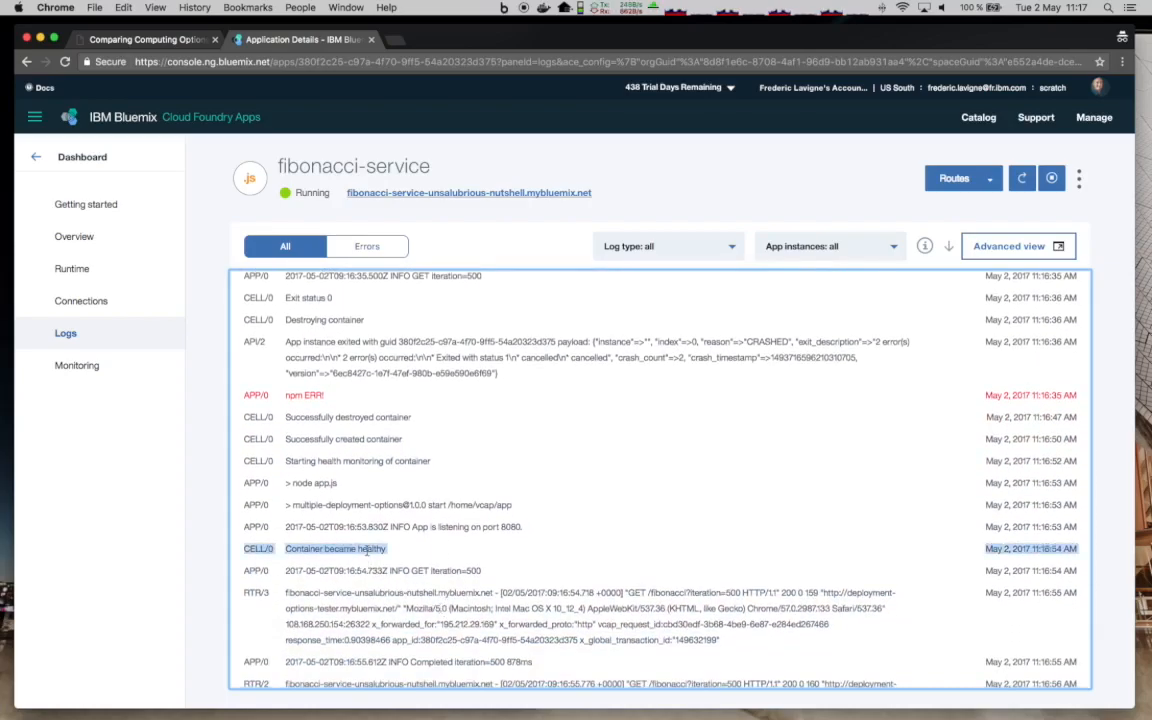
scroll("down", 3)
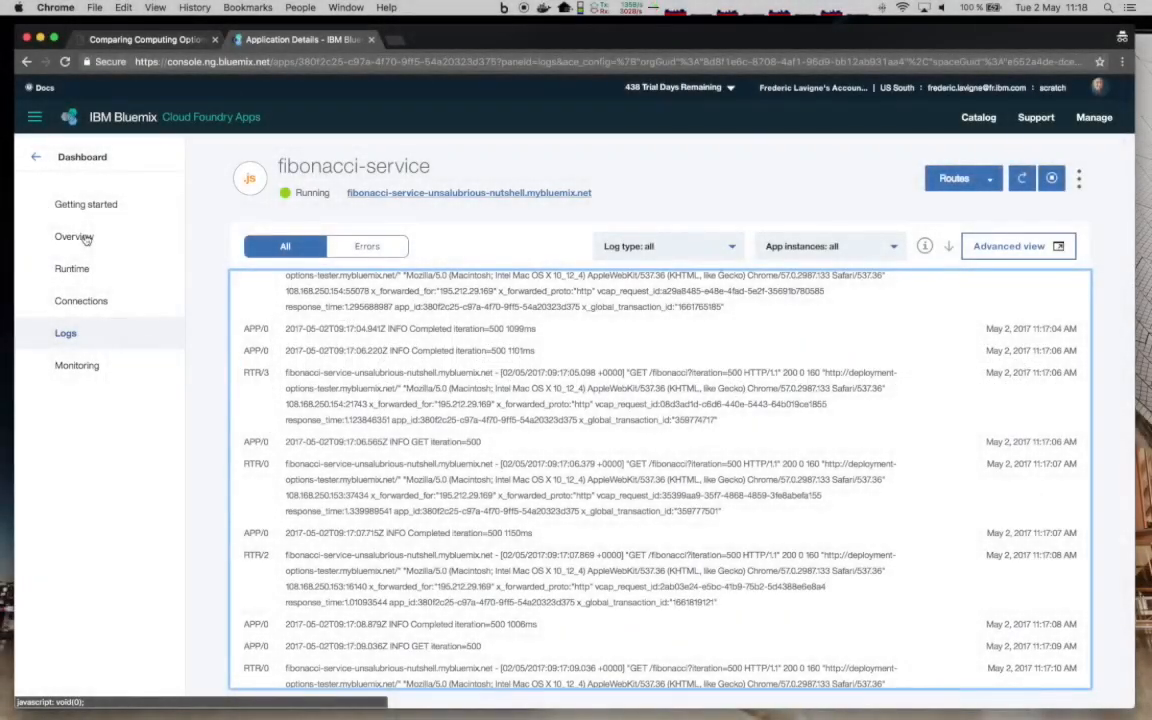
Raise fibonacci-service to two instances, dismiss the override warning, and return to Logs
left_click(74, 236)
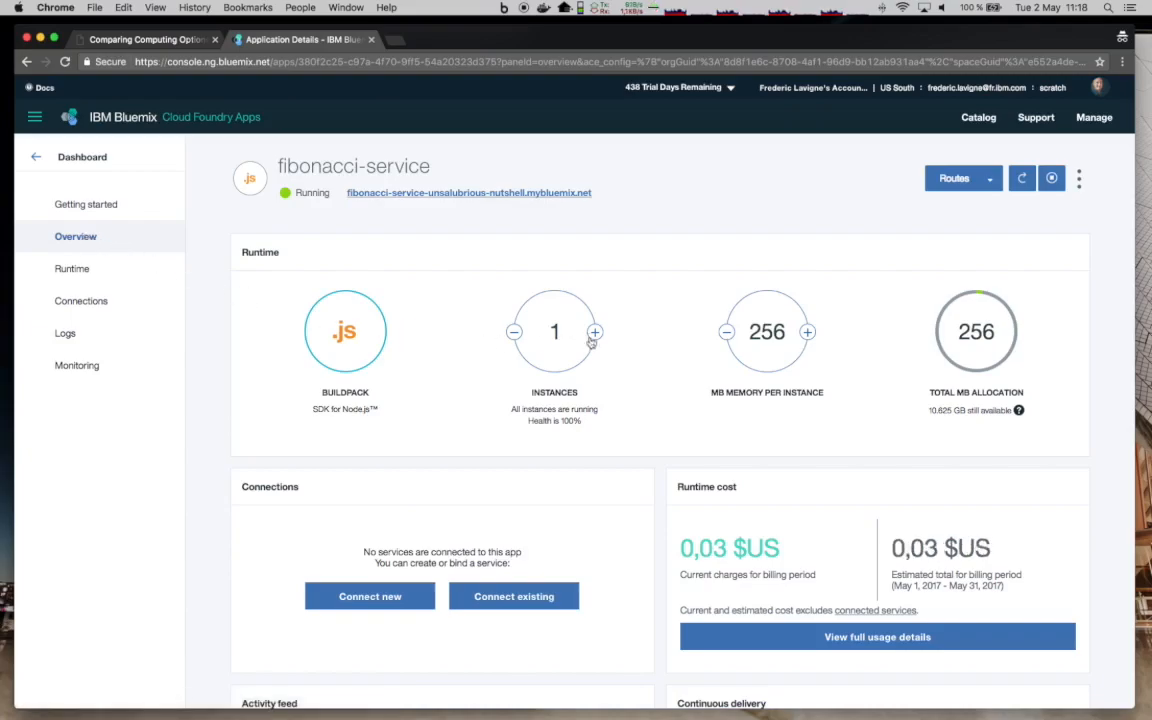
left_click(595, 331)
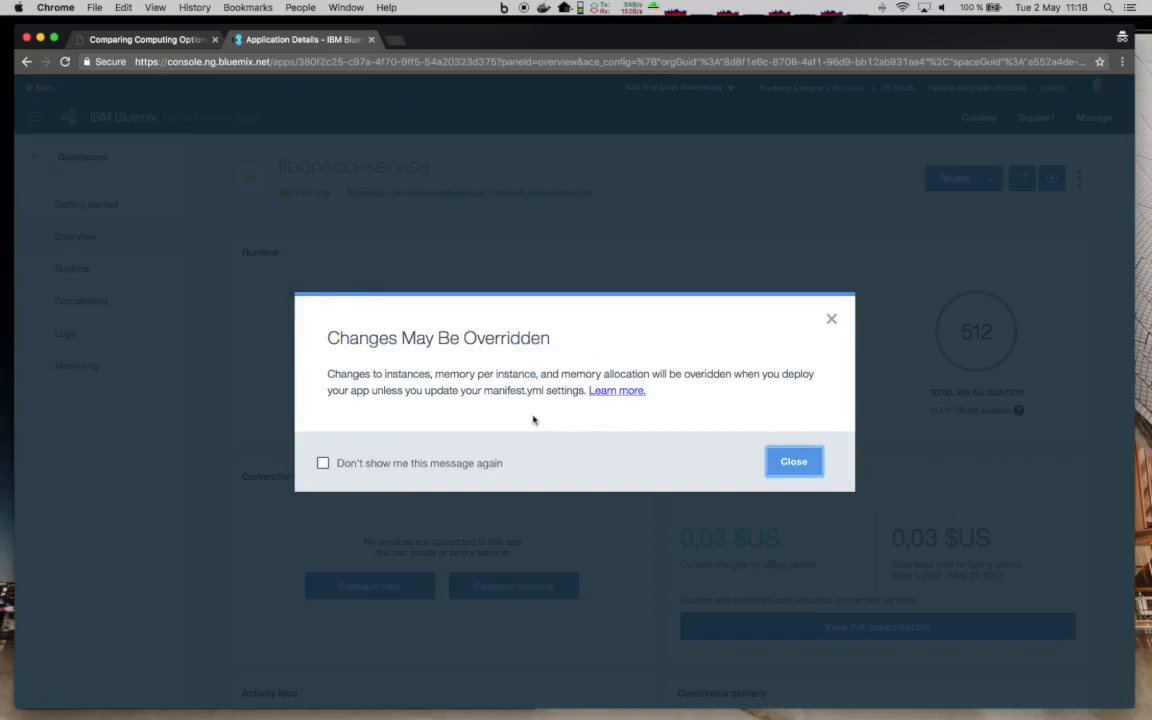
left_click(793, 461)
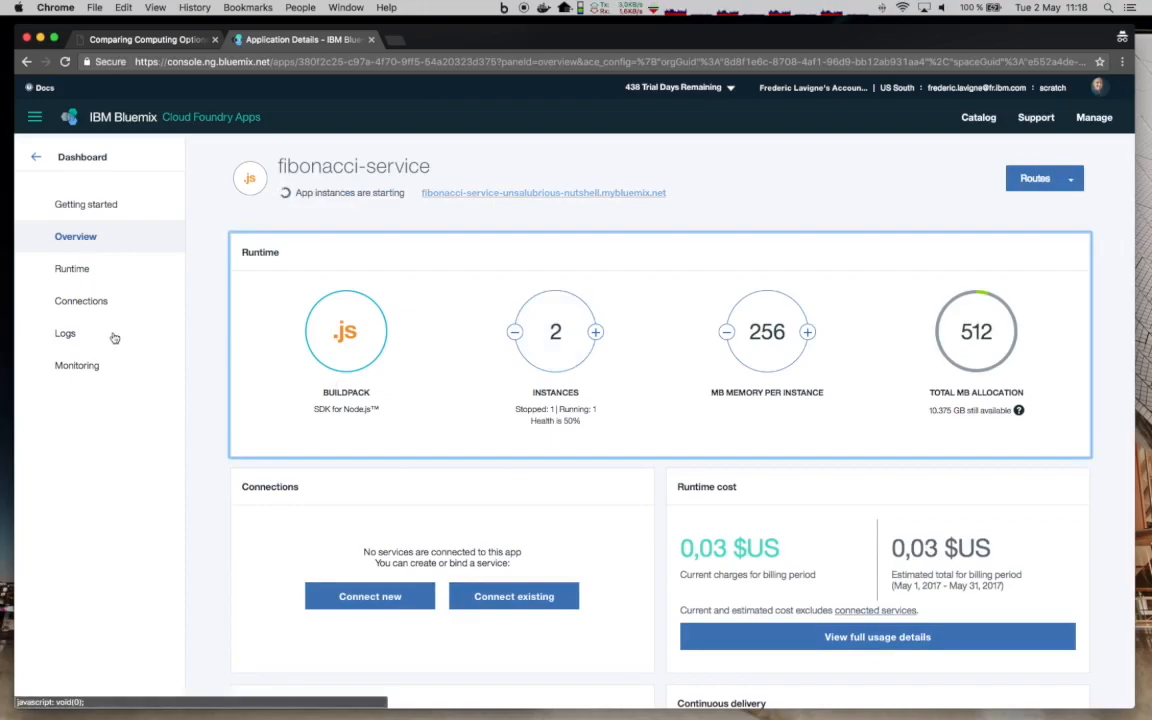
left_click(65, 332)
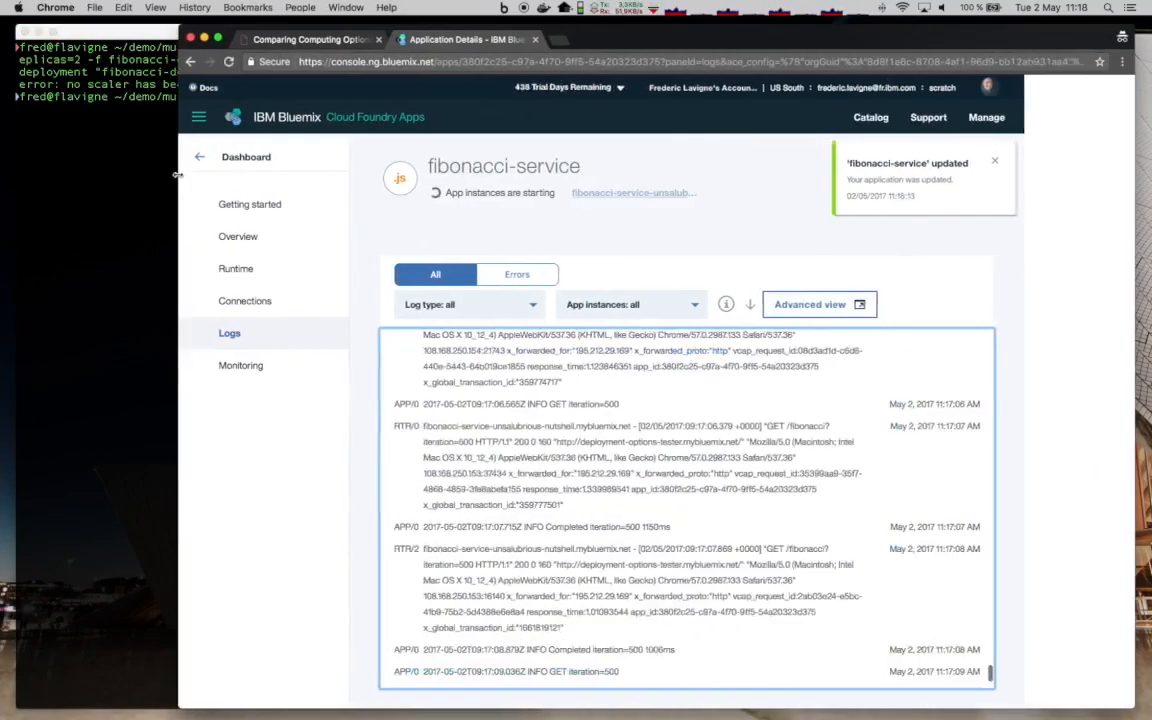
Clear old results, start pinging, crash the services, and stop once they recover
left_click(145, 39)
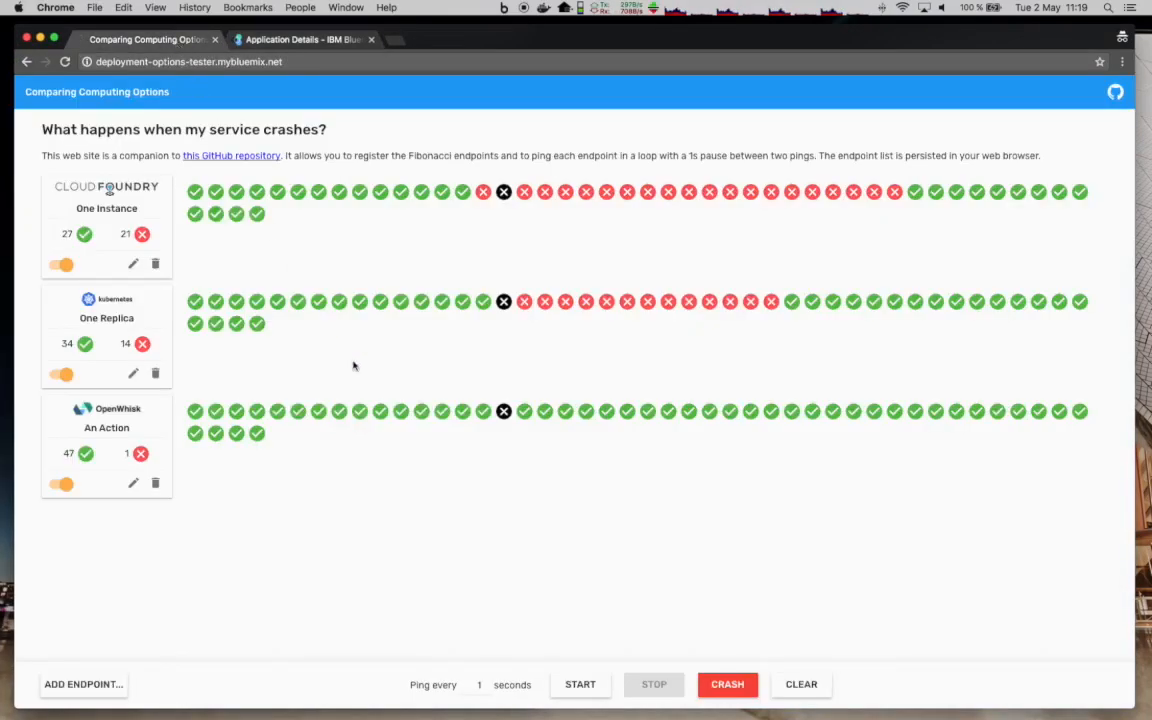
left_click(801, 684)
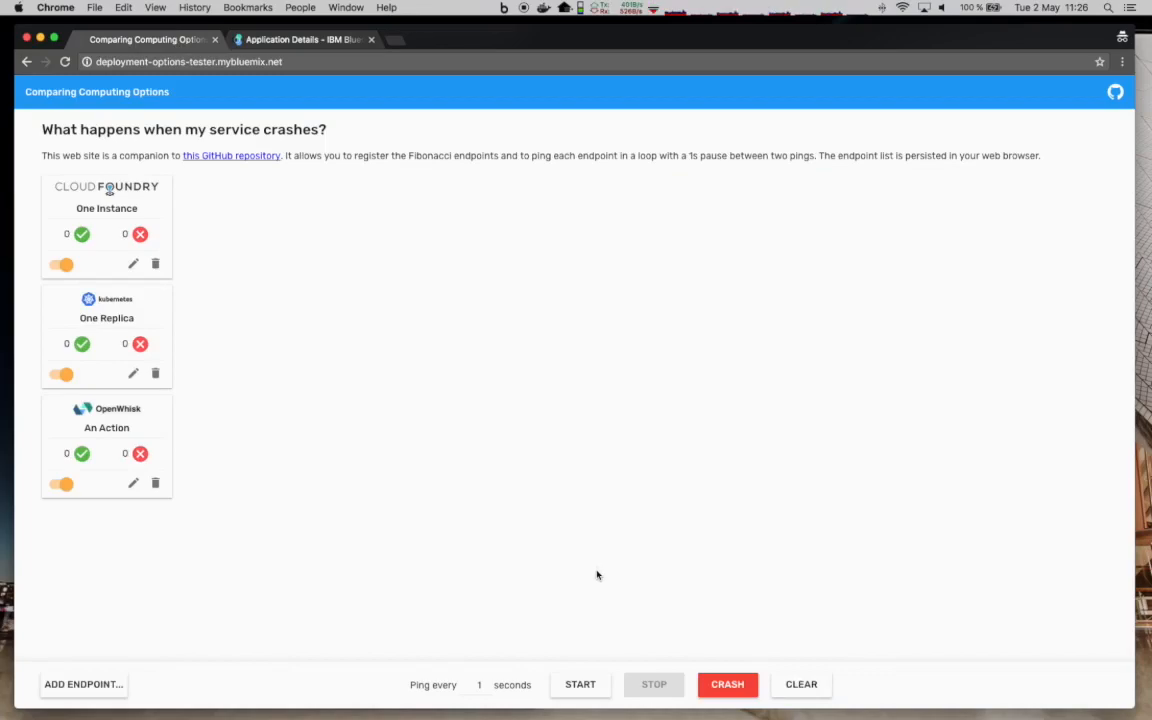
left_click(580, 684)
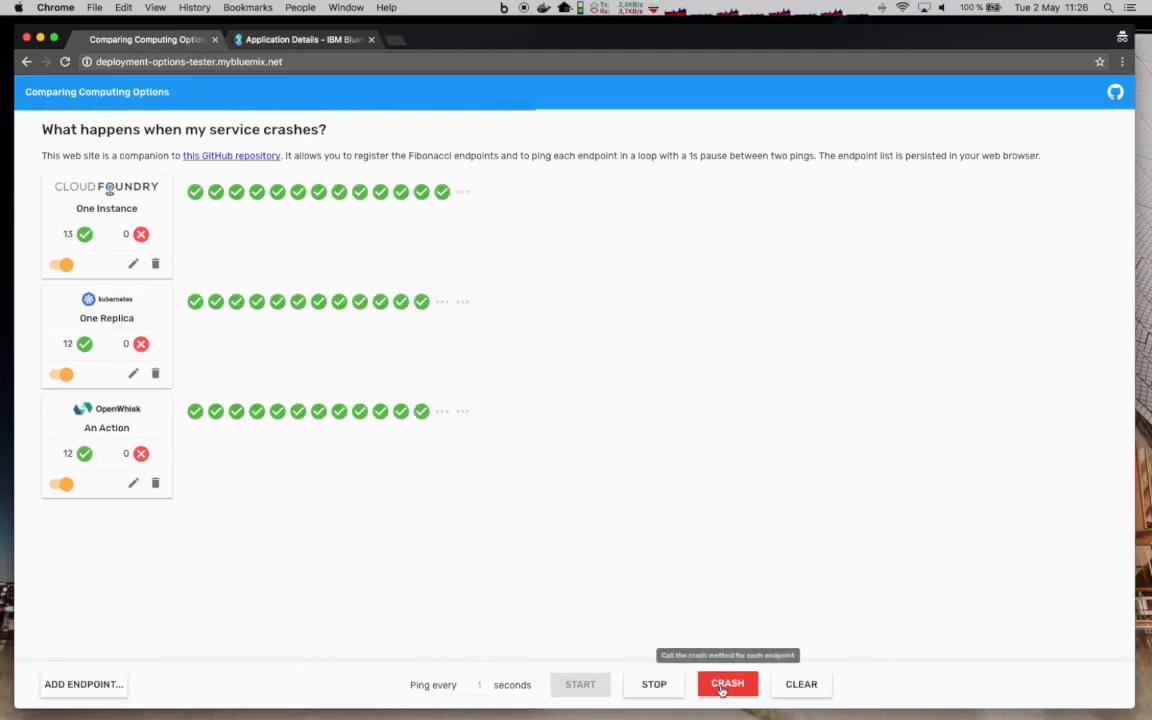
left_click(727, 684)
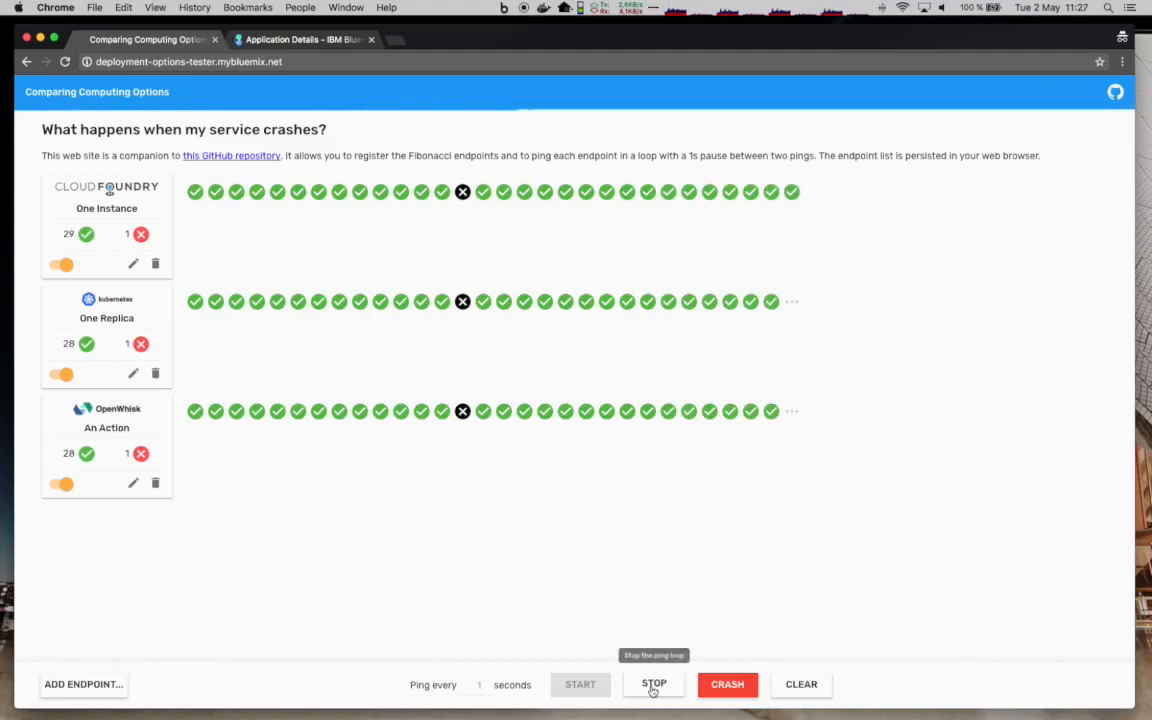
left_click(653, 684)
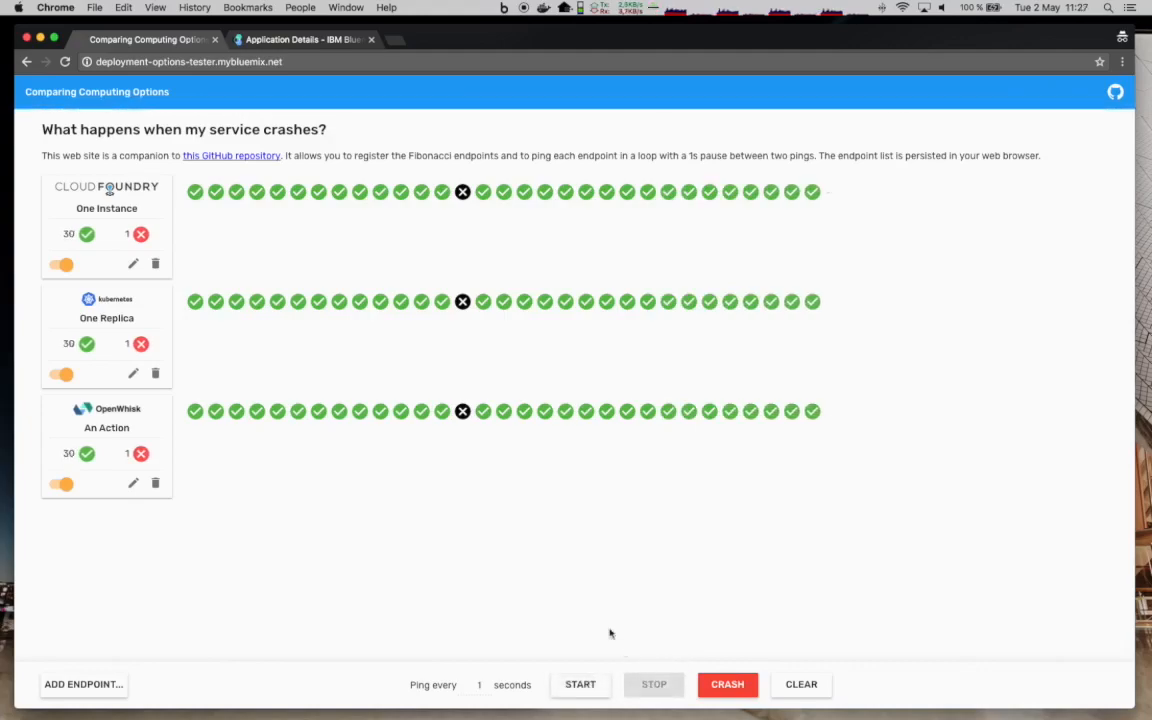
mouse_move(471, 516)
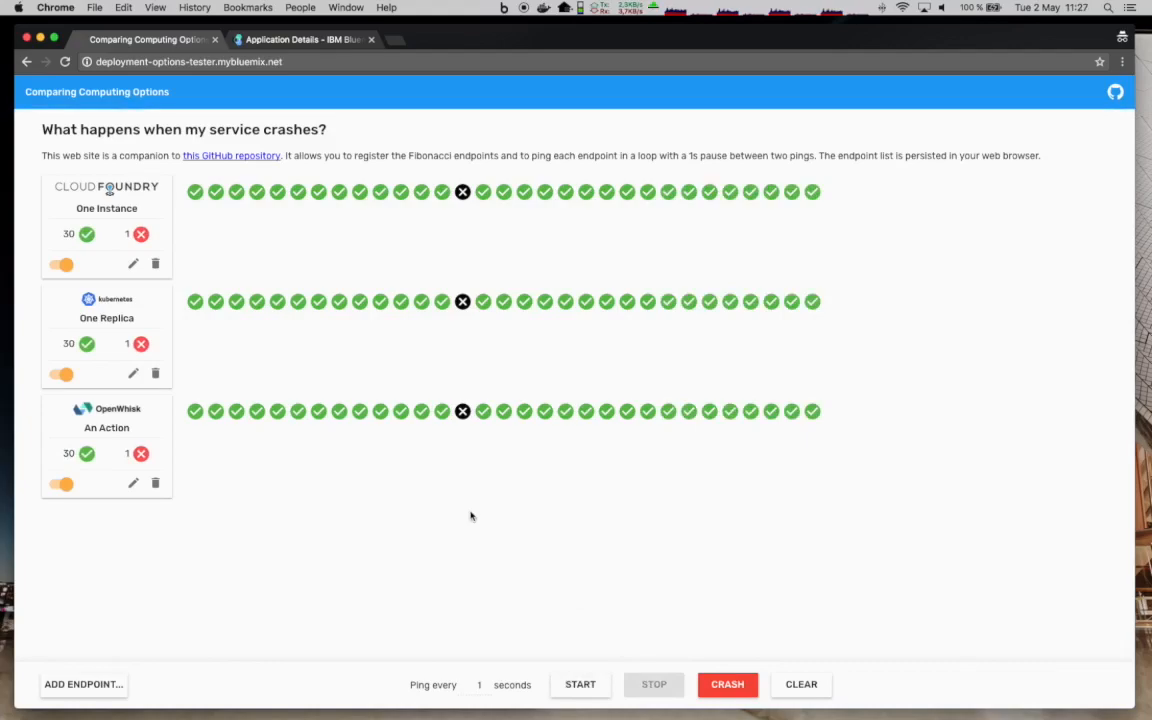